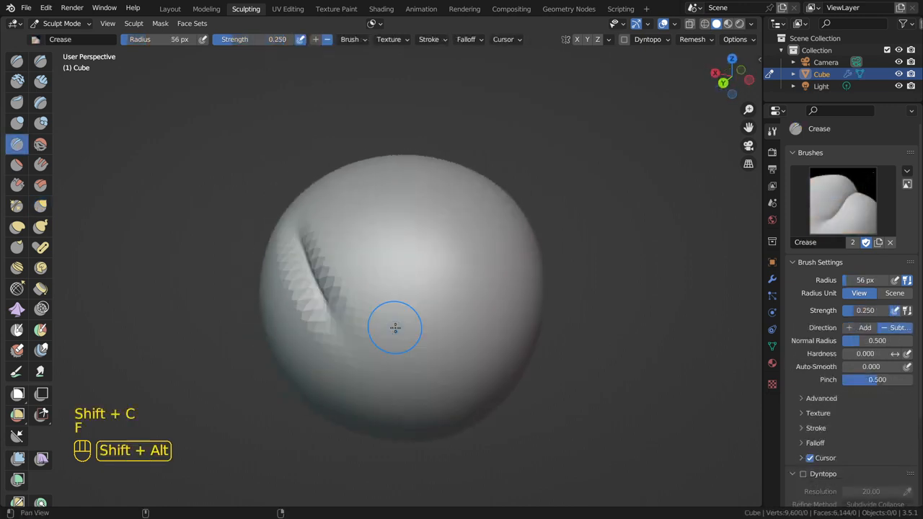
- Carve a crease into the sphere and pull horn-like strands out of the blob
drag(395, 326, 387, 252)
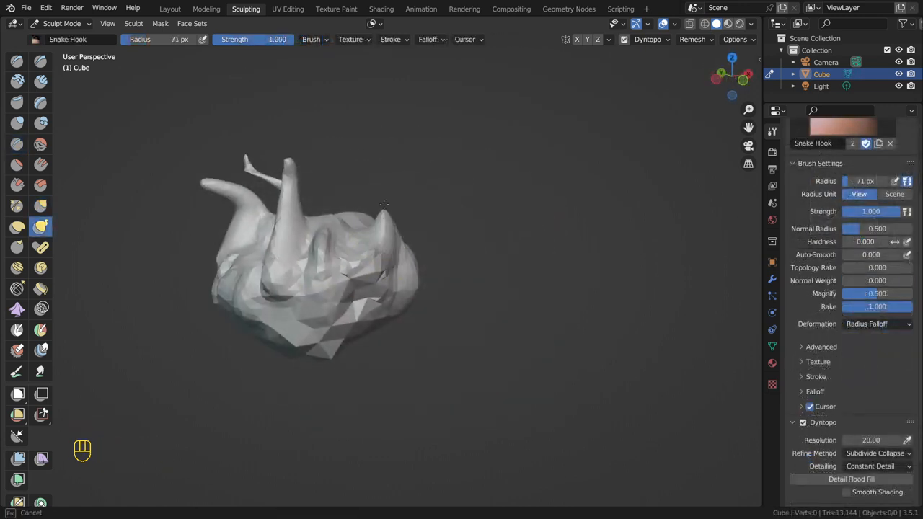
drag(382, 204, 473, 317)
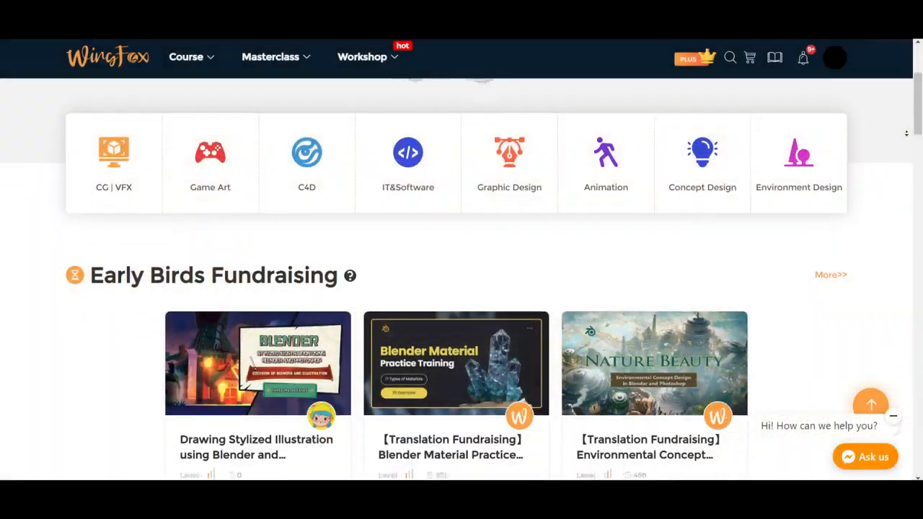
- Scroll down the WingFox homepage to the category bar and Early Birds Fundraising courses
scroll(down, 3)
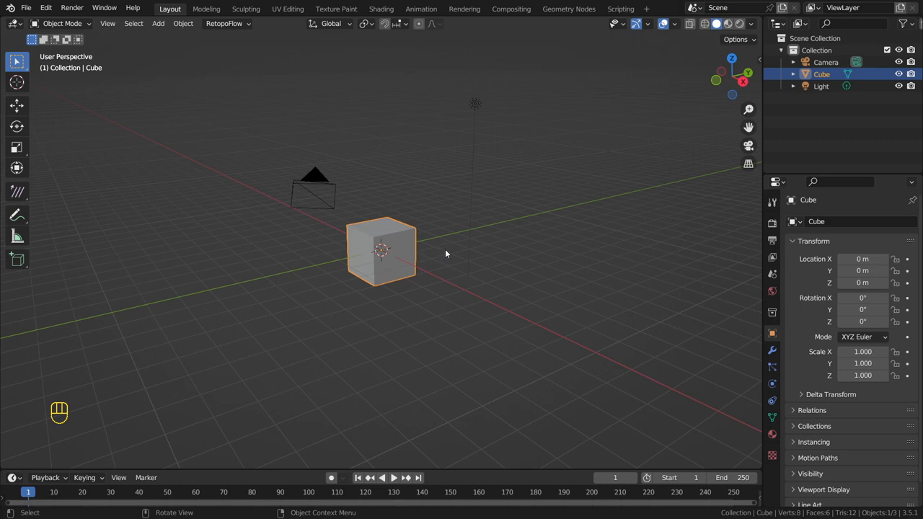
mouse_move(473, 243)
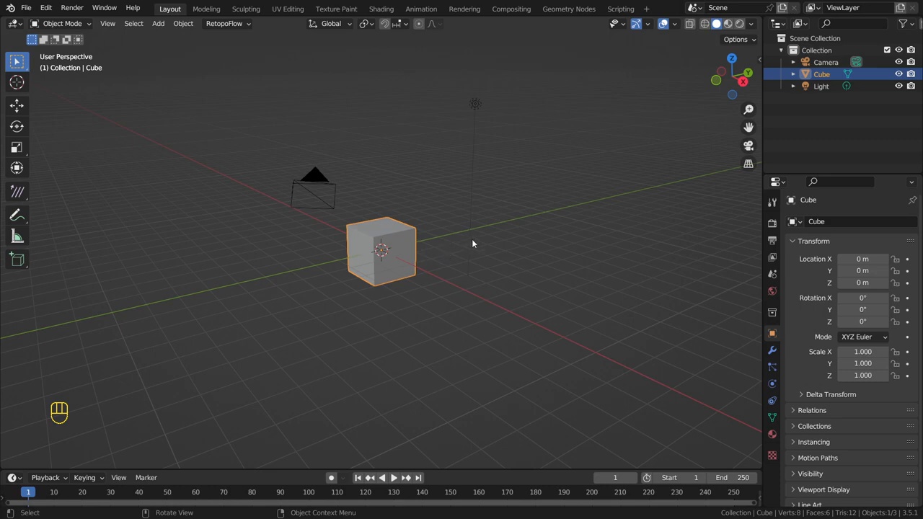
- Switch to the Sculpting workspace with the default cube and toggle the sidebar
click(245, 9)
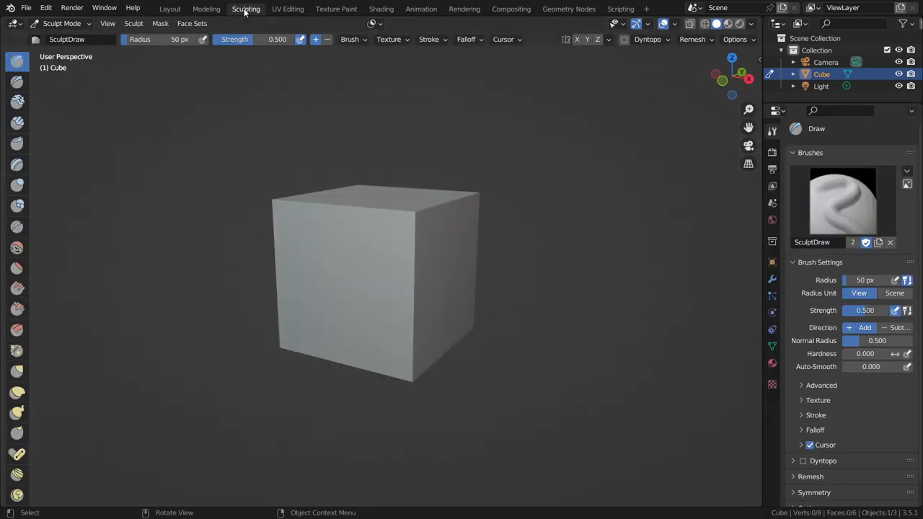
key(n)
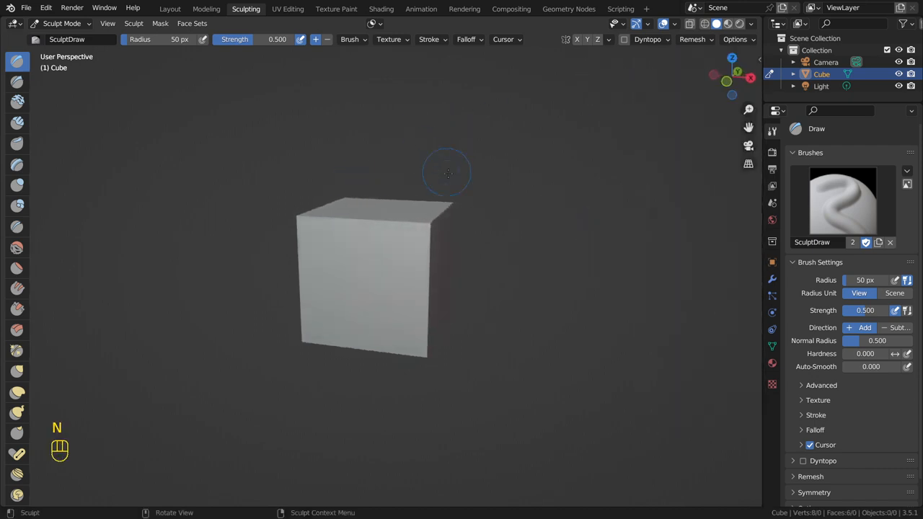
mouse_move(453, 175)
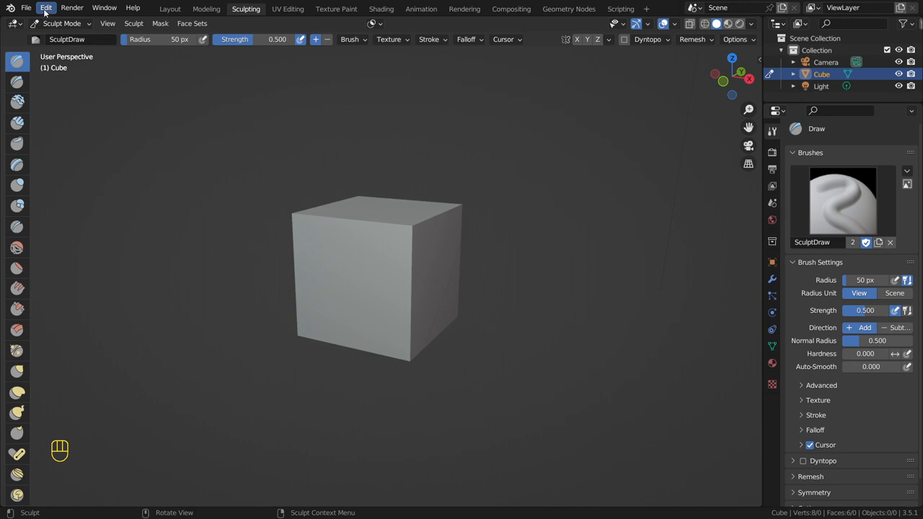
- Uncheck Lock Object Modes in the Edit menu
click(46, 7)
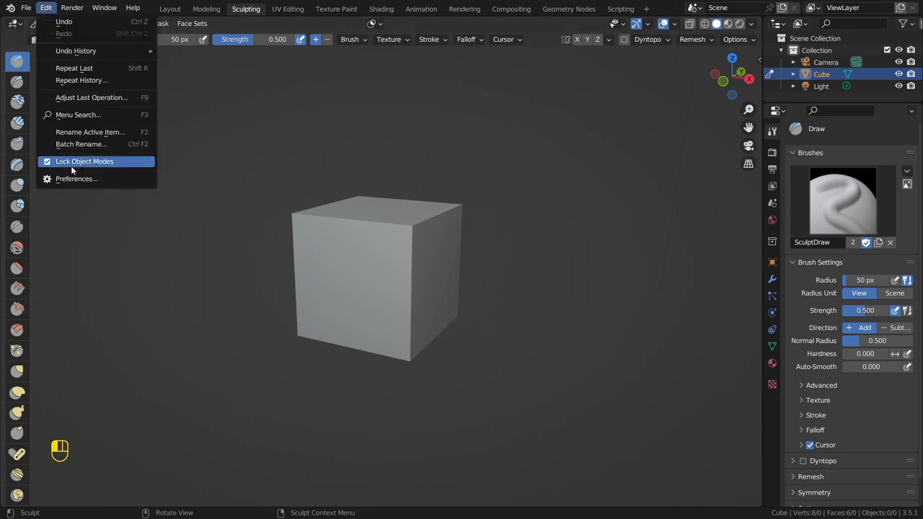
click(77, 179)
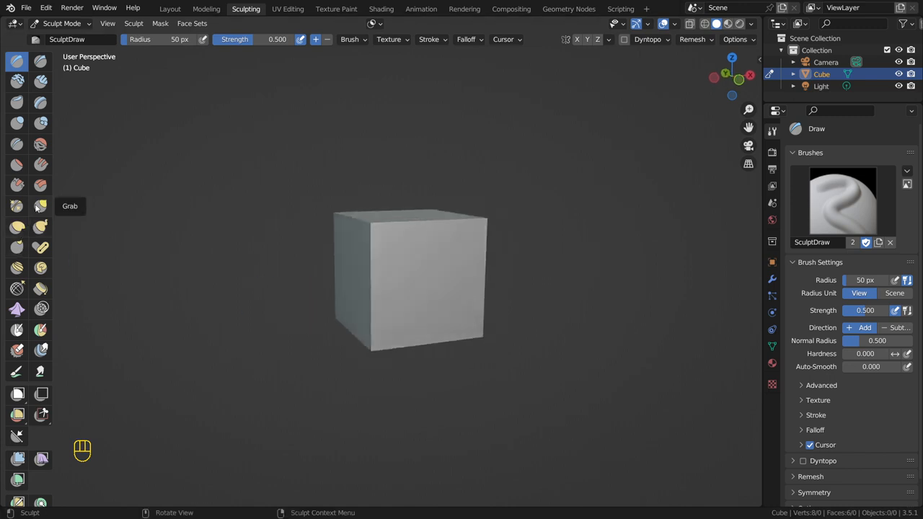
- With an enlarged Grab brush, stretch the cube's top corner into a skewed block
key(g)
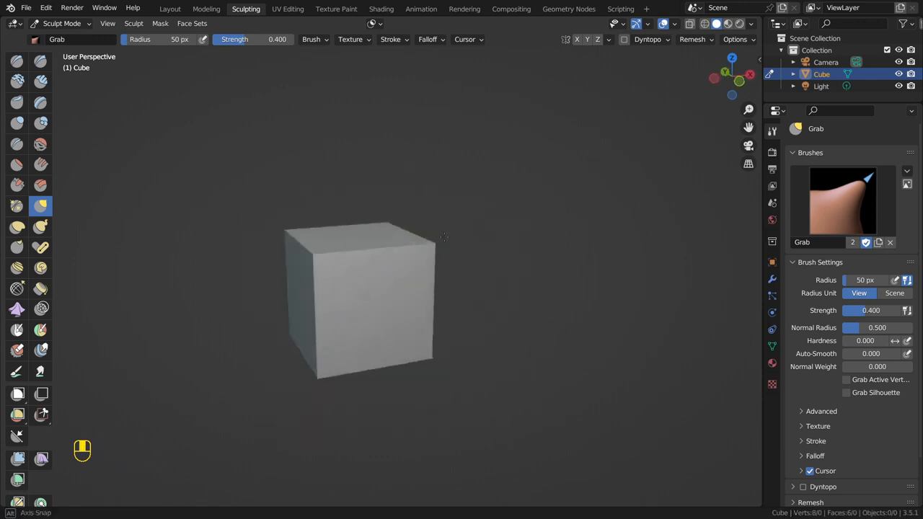
drag(444, 237, 423, 195)
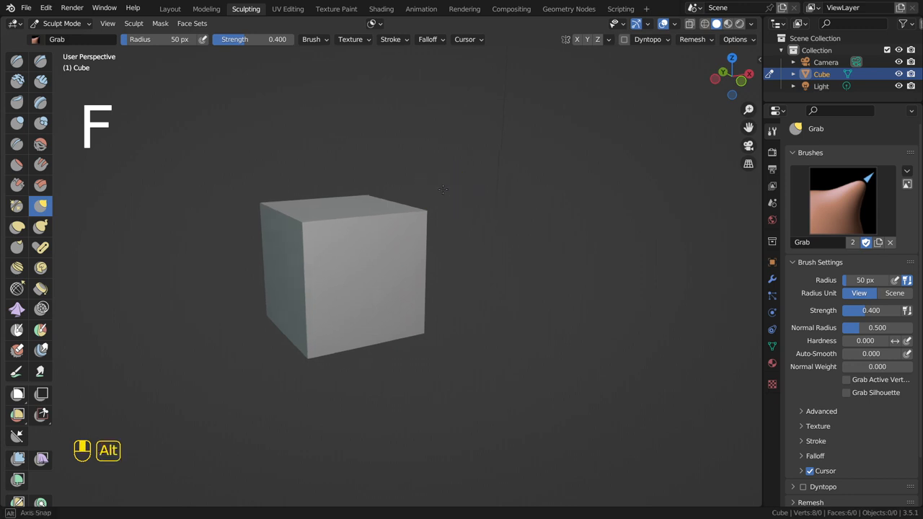
key(f)
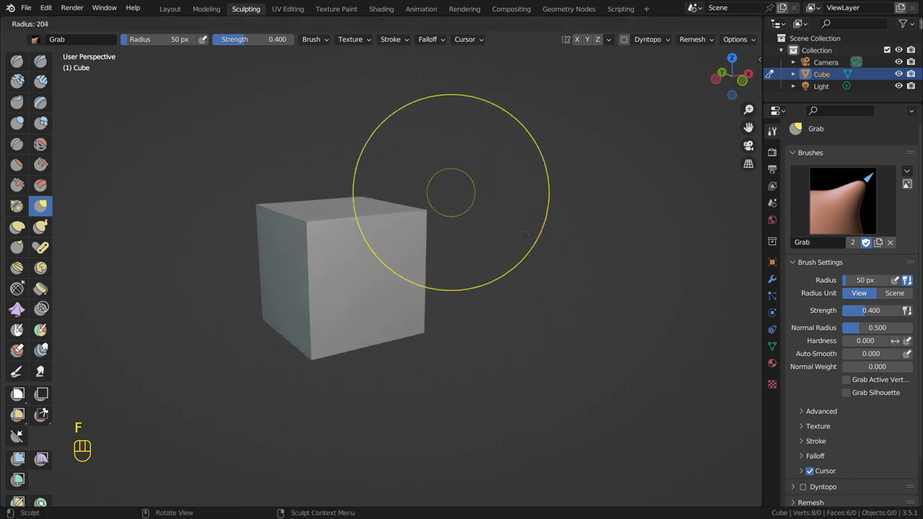
key(shift+f)
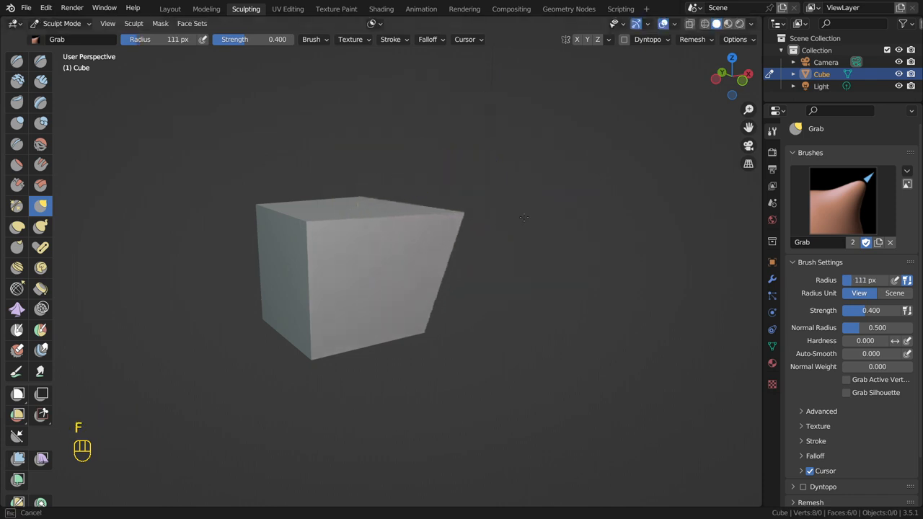
drag(525, 218, 381, 211)
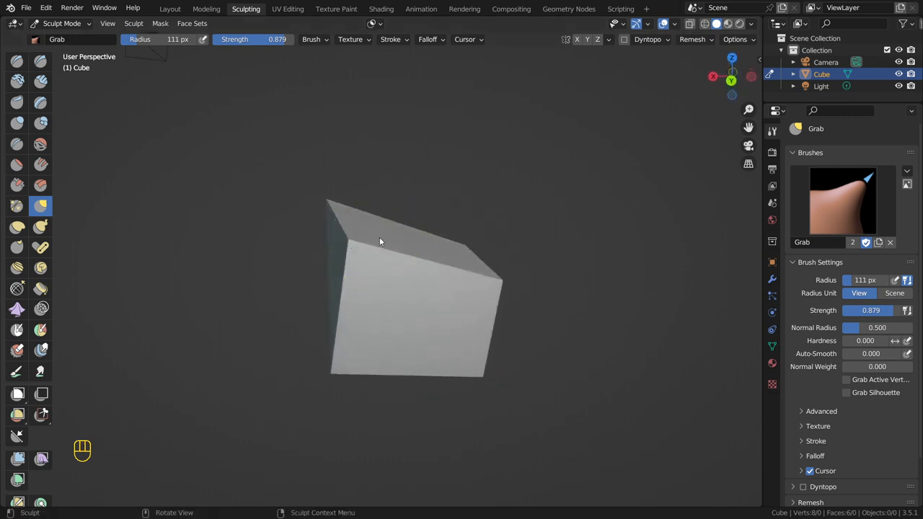
- Add a level-2 Subdivision Surface modifier to the cube, apply it permanently, and return to Sculpting
click(171, 9)
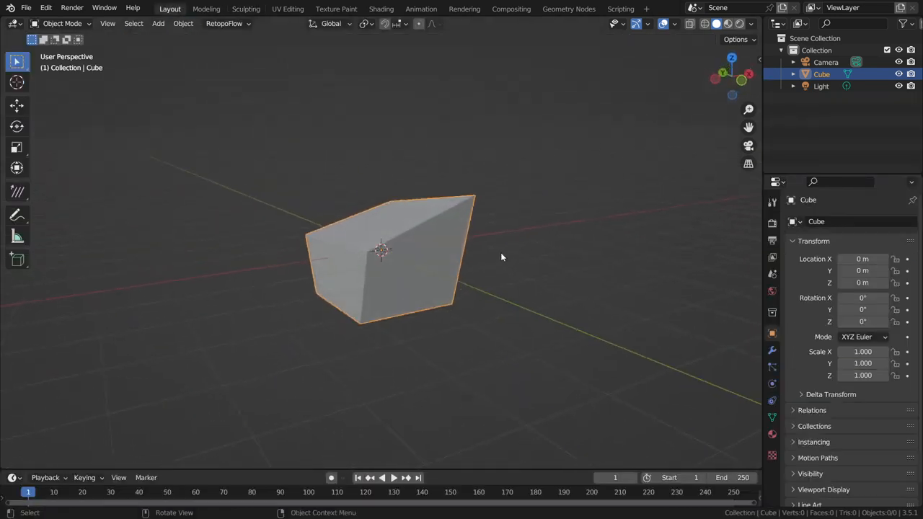
click(809, 222)
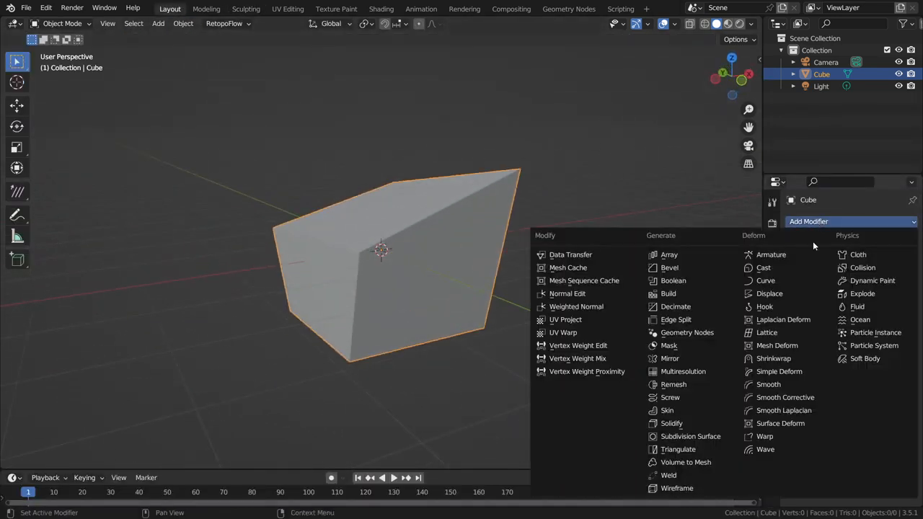
click(690, 436)
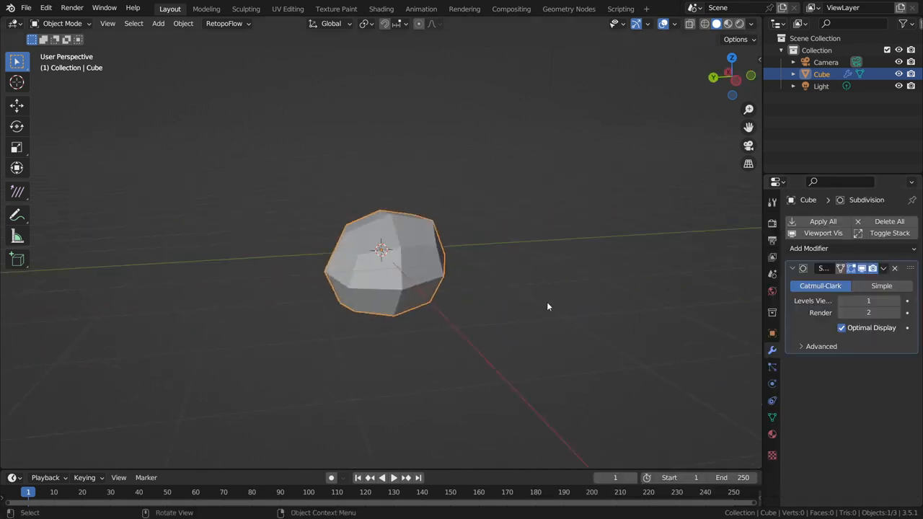
click(897, 301)
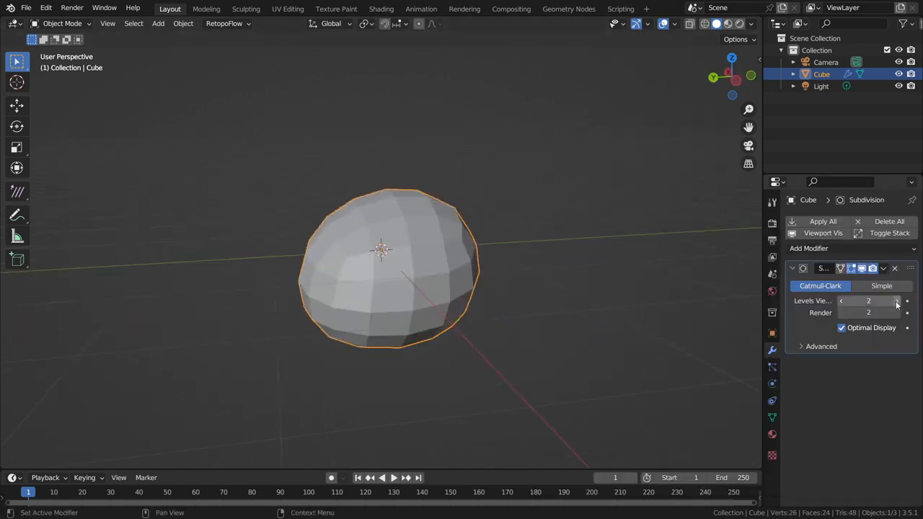
click(883, 268)
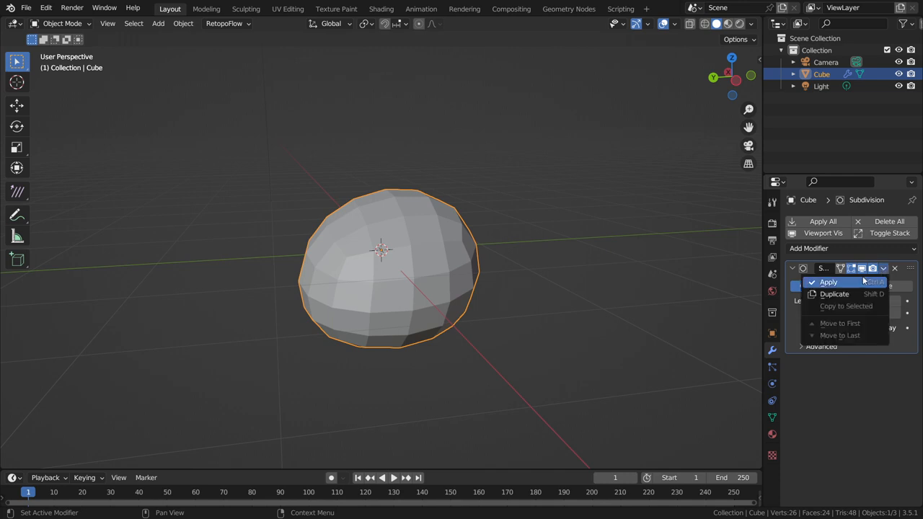
click(828, 281)
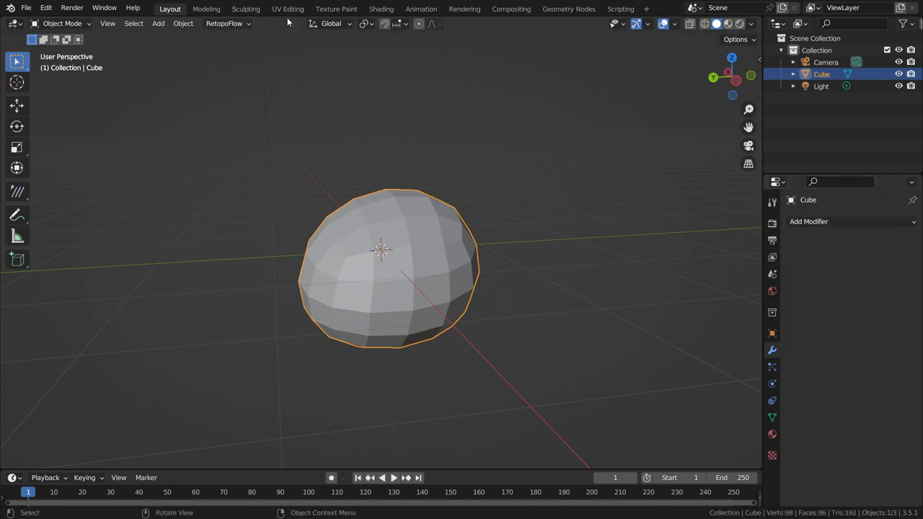
click(245, 8)
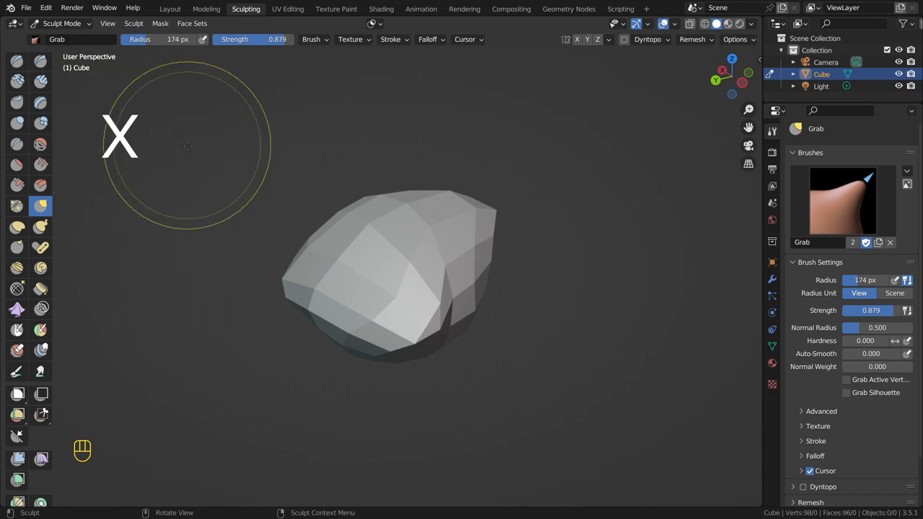
- Switch to the Draw brush and start setting a smaller radius
click(18, 62)
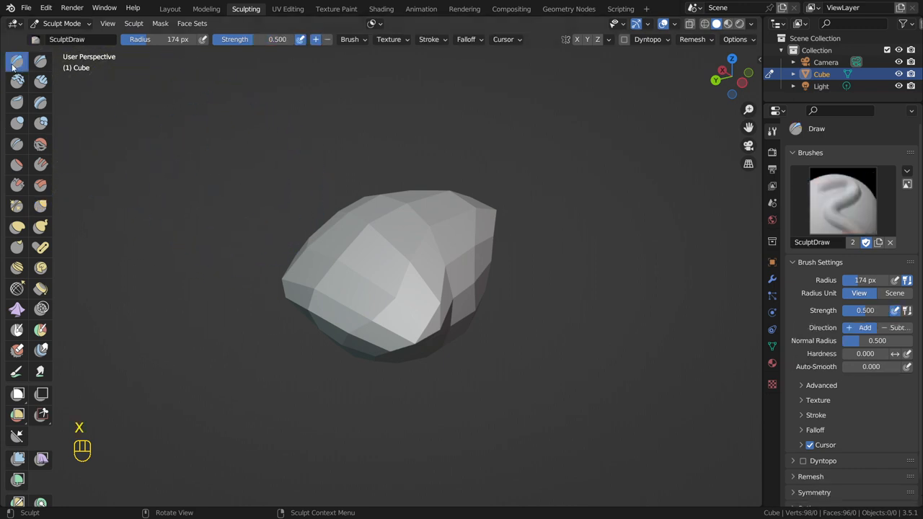
key(f)
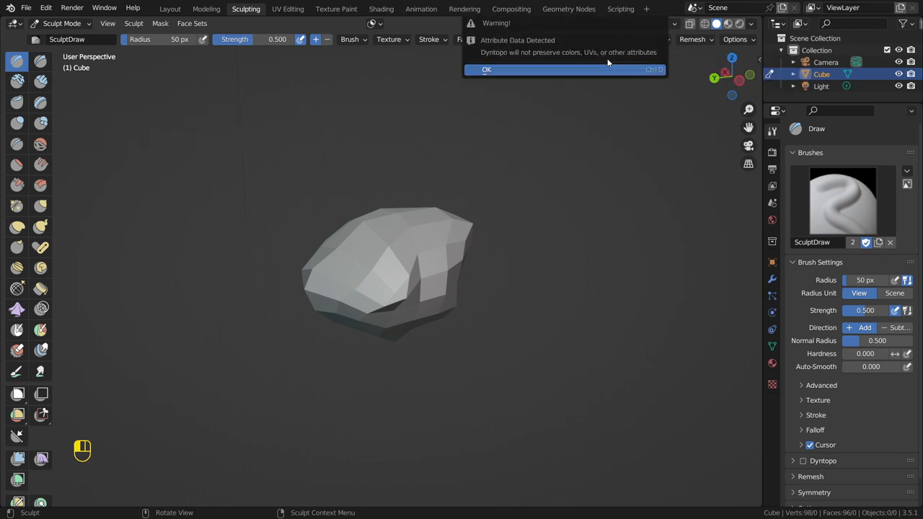
- Accept the Dyntopo warning, then sculpt raised strokes and carve grooves across the cube
click(486, 69)
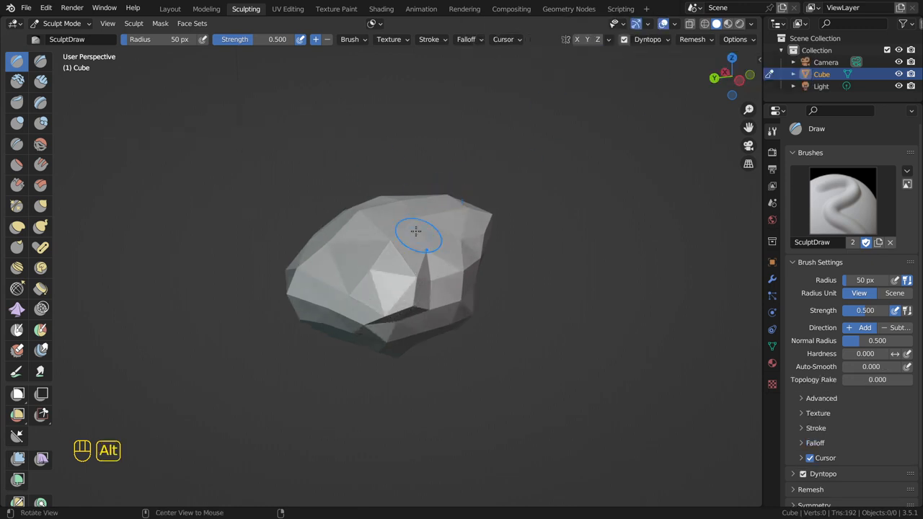
drag(415, 230, 412, 245)
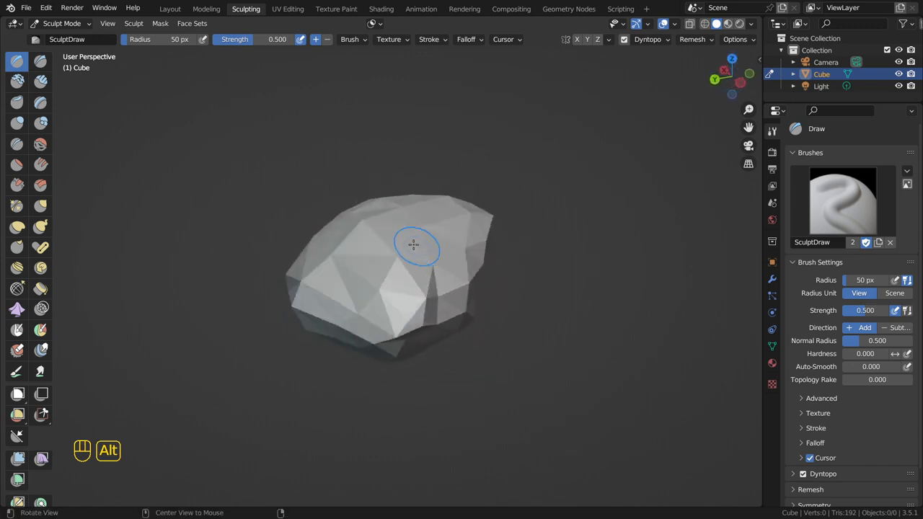
drag(416, 245, 357, 257)
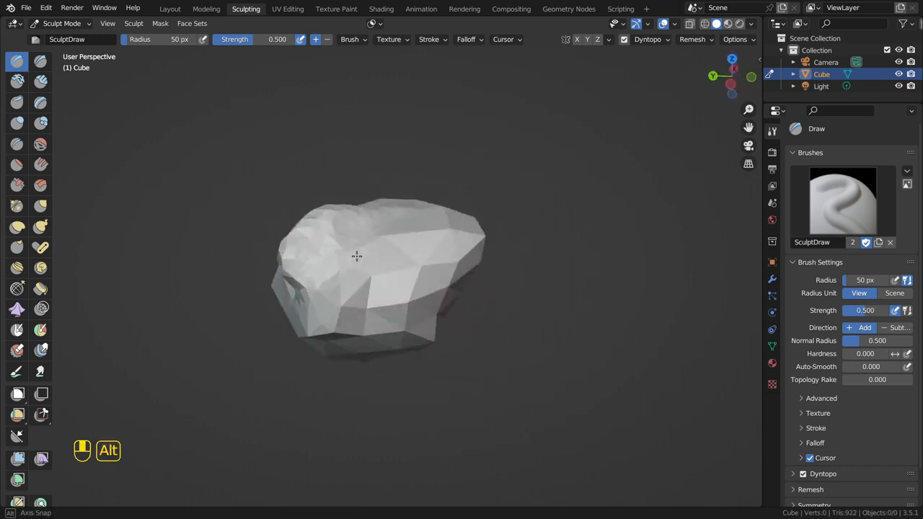
drag(358, 257, 419, 269)
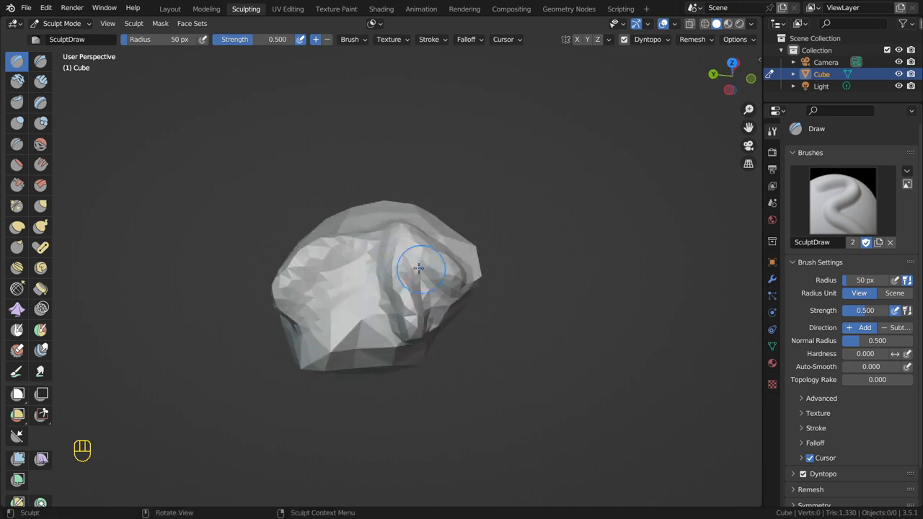
drag(418, 274, 404, 288)
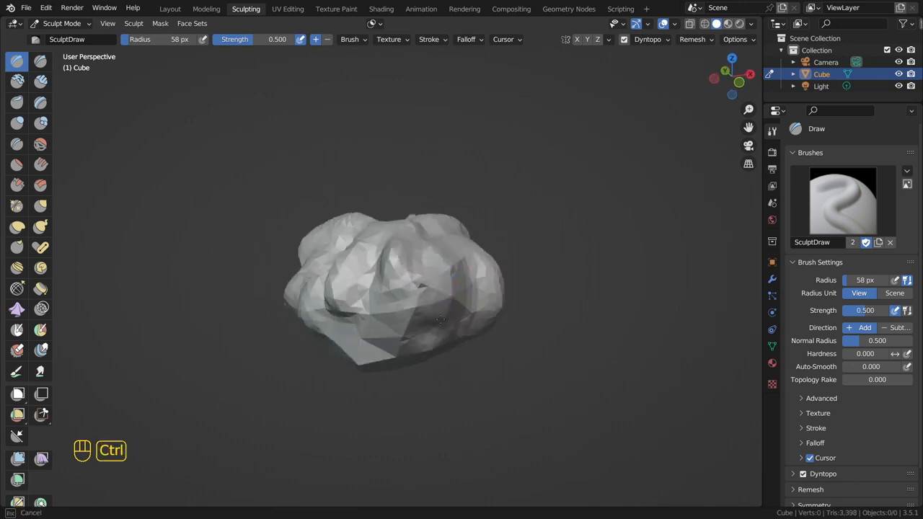
drag(433, 302, 447, 281)
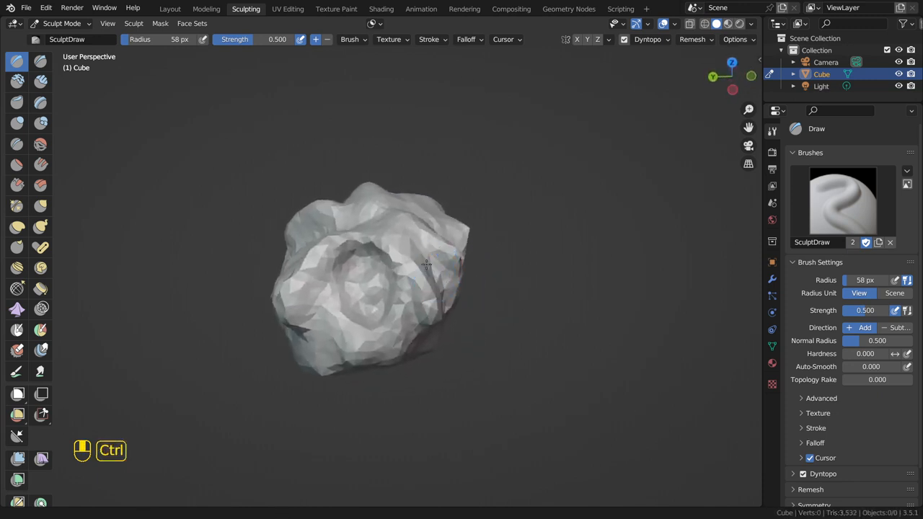
drag(425, 262, 454, 243)
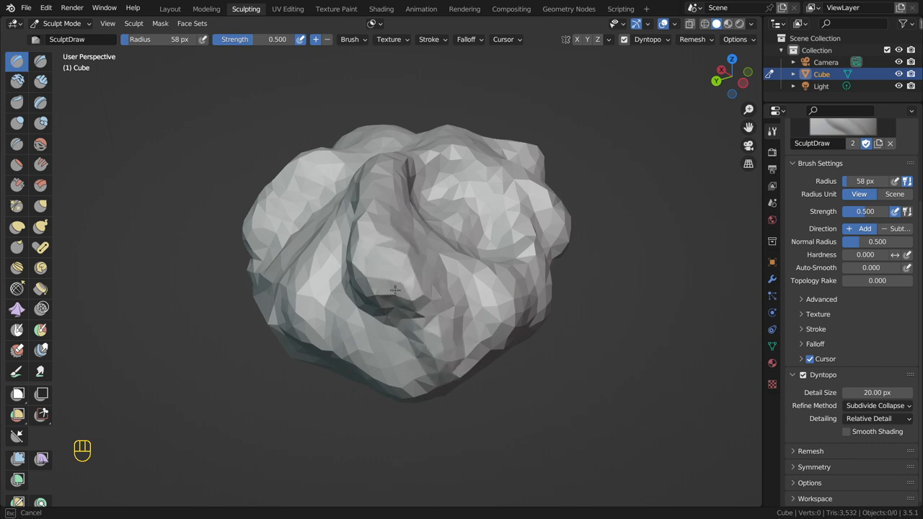
- Set Dyntopo detailing to Constant Detail with resolution 20
drag(395, 291, 418, 306)
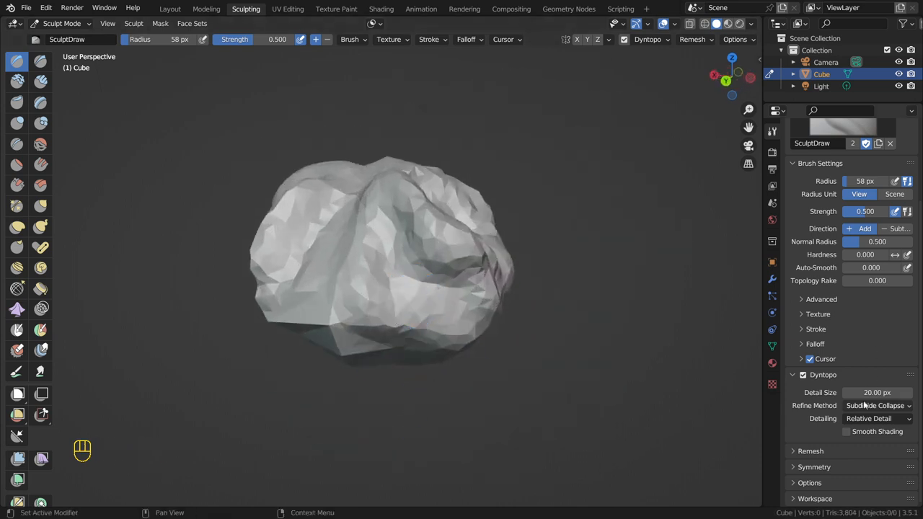
click(868, 418)
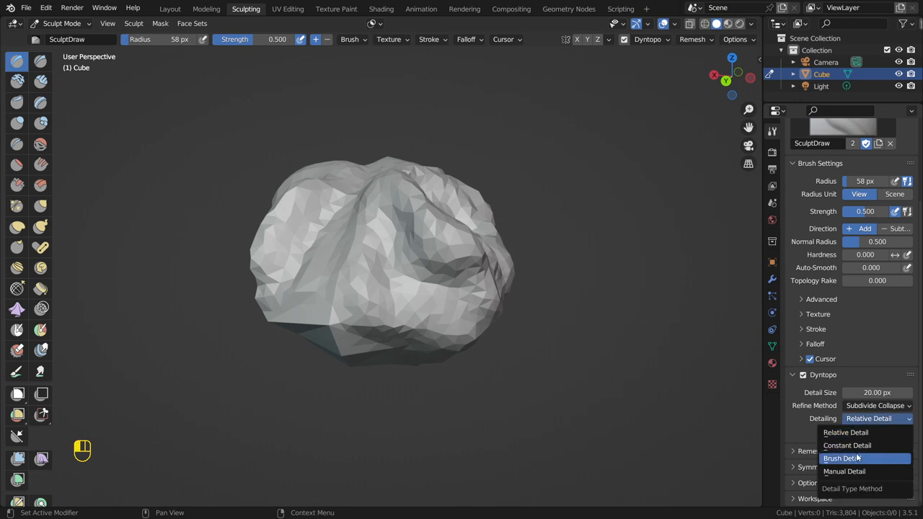
click(848, 444)
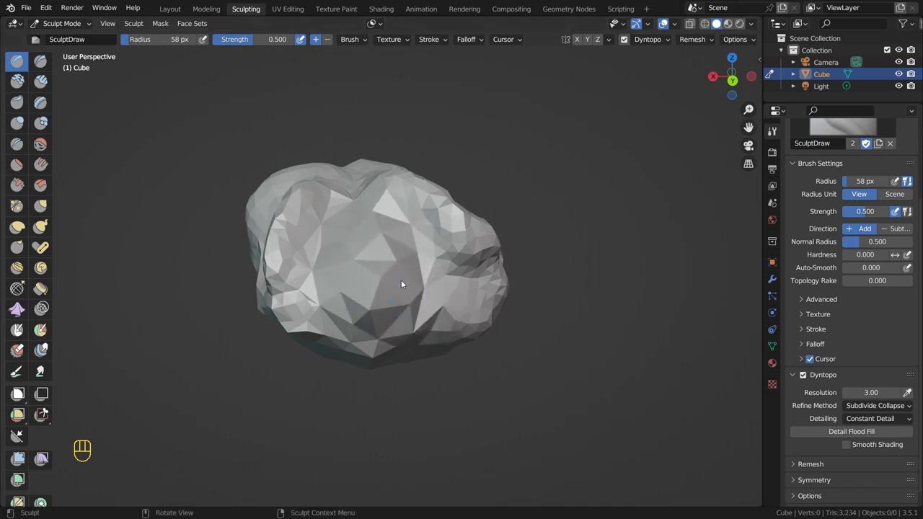
click(871, 392)
text(20)
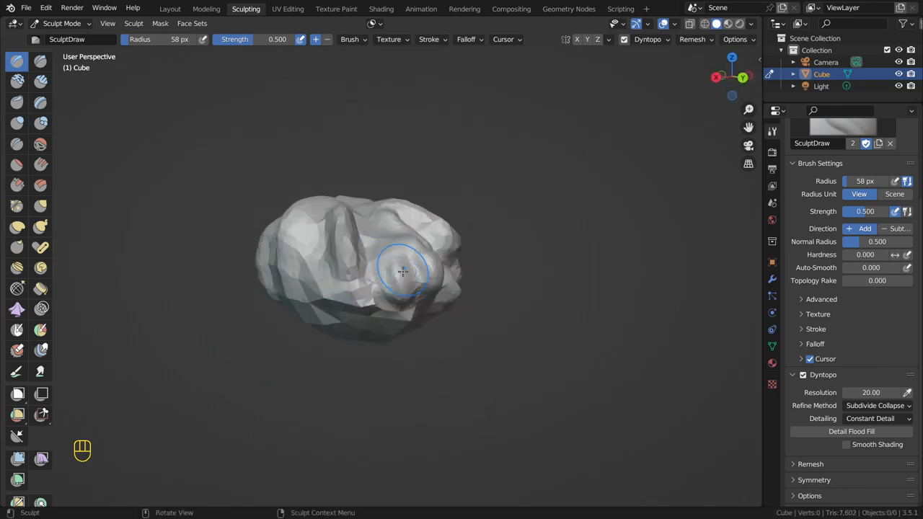
- Pick the Snake Hook brush, then leave sculpt mode and go to the Layout workspace
click(40, 226)
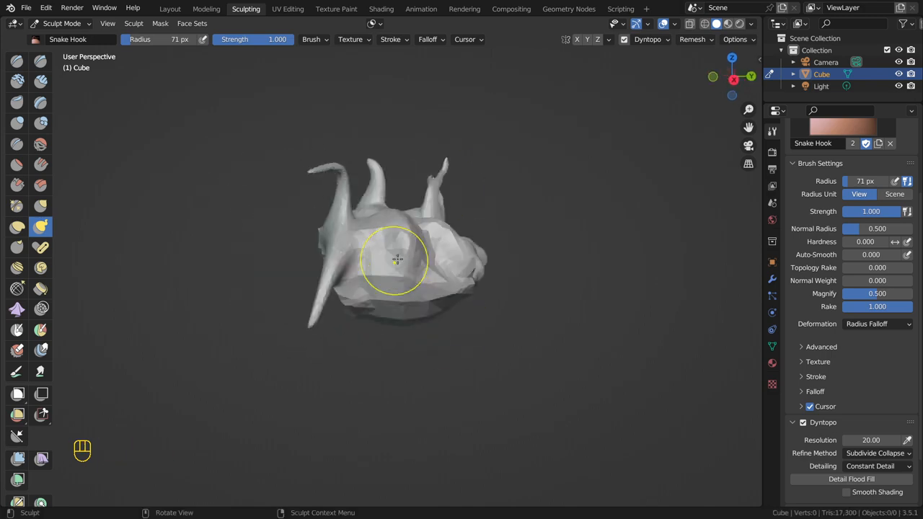
key(ctrl+tab)
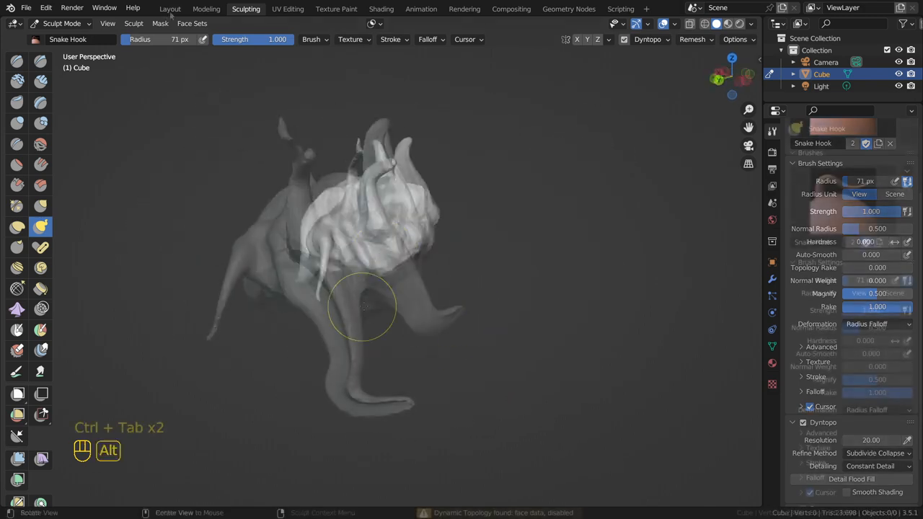
click(171, 8)
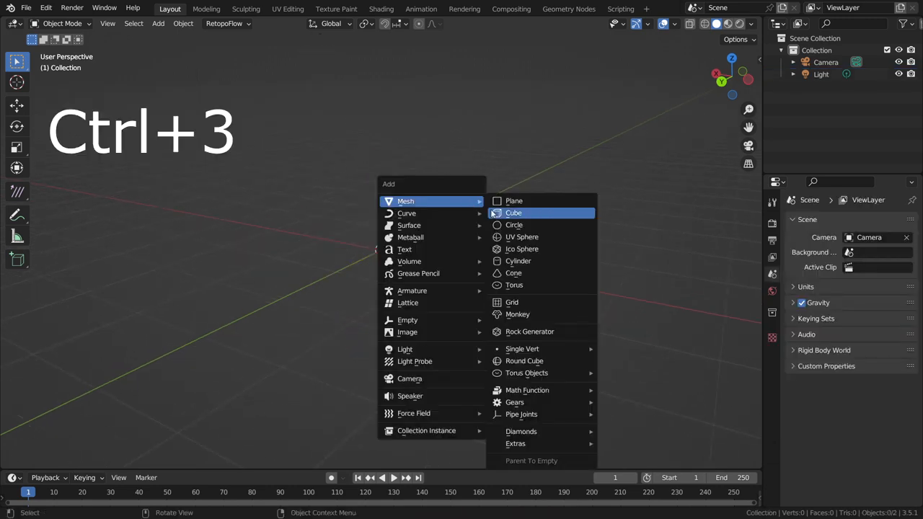
- Add a new cube and pull it into a three-pointed shape with the Grab brush
click(513, 214)
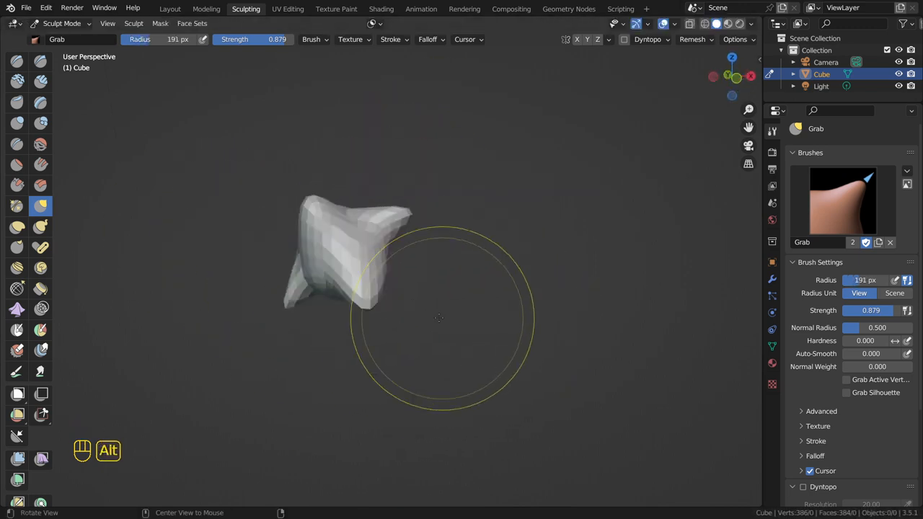
drag(440, 317, 462, 202)
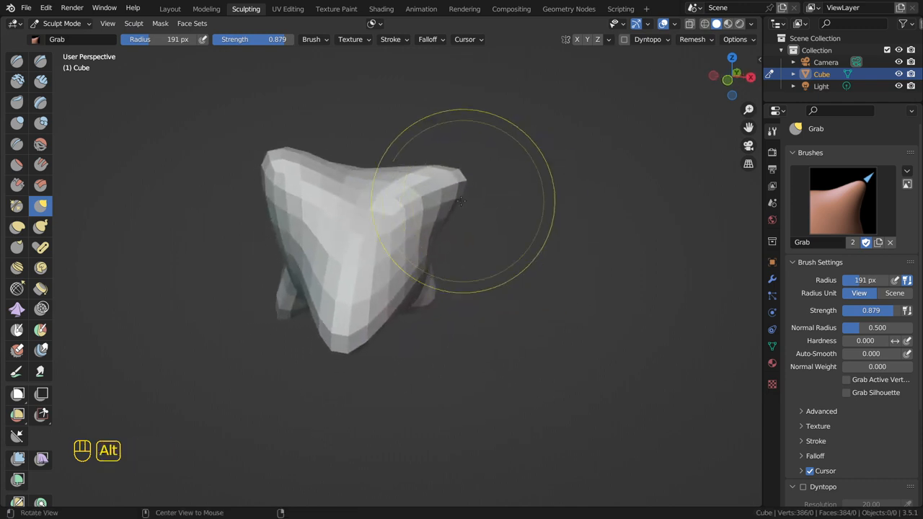
click(692, 38)
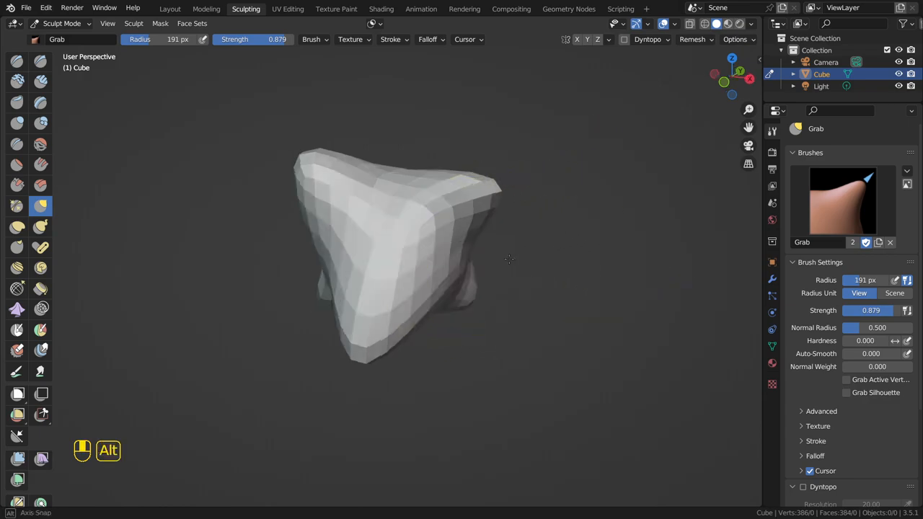
- Voxel-remesh the three-cornered shape at about 0.026 m into a dense smooth mesh
key(shift+r)
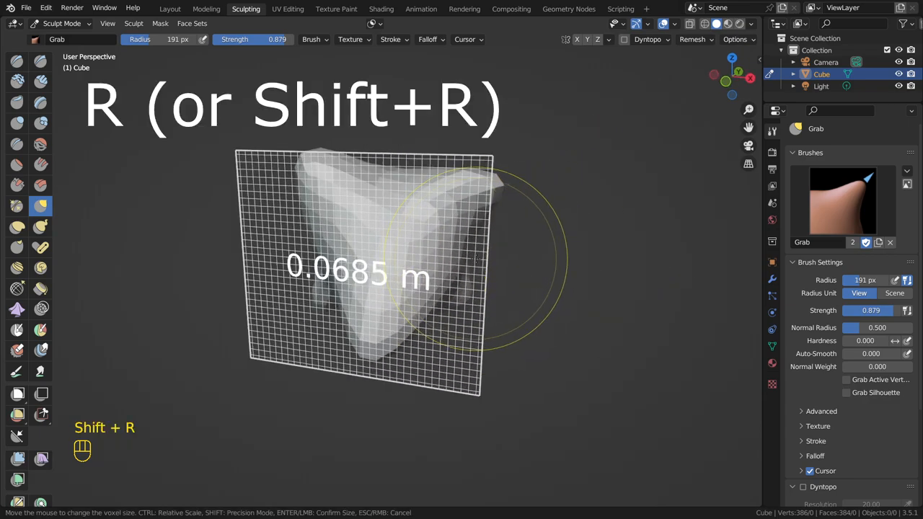
mouse_move(505, 274)
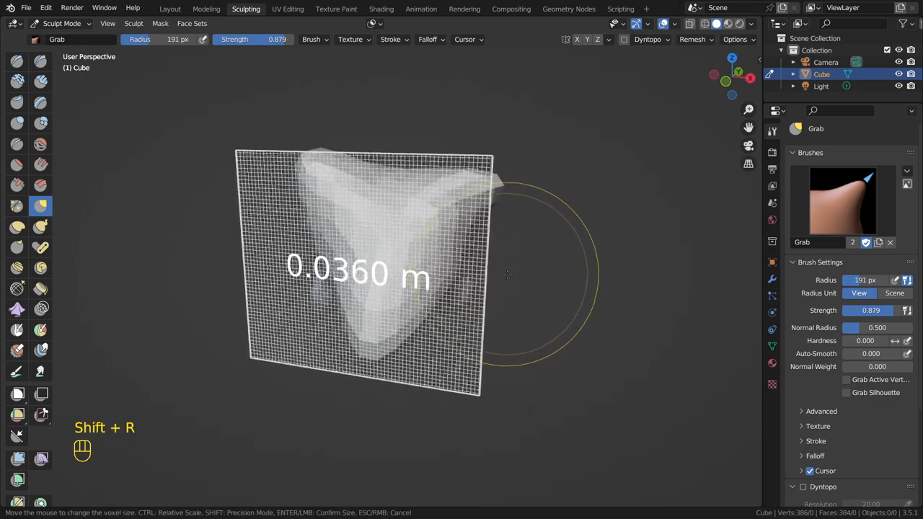
mouse_move(531, 282)
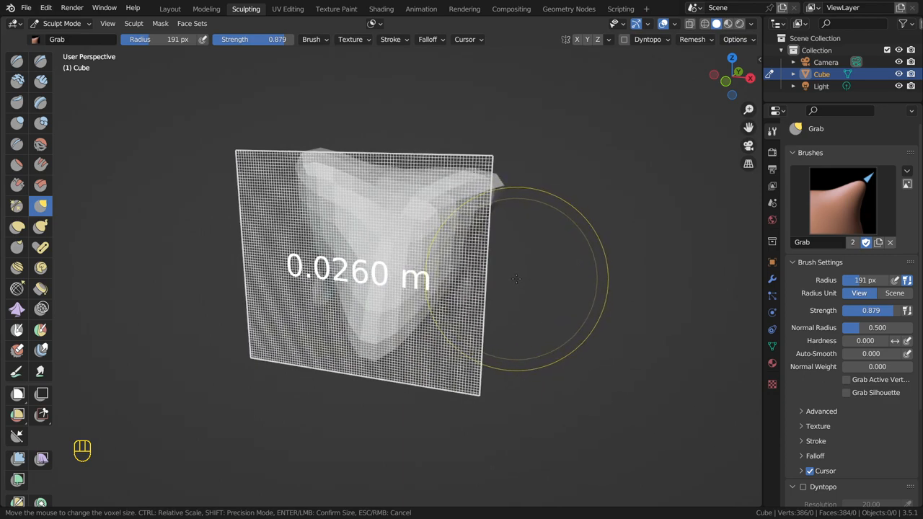
key(ctrl+r)
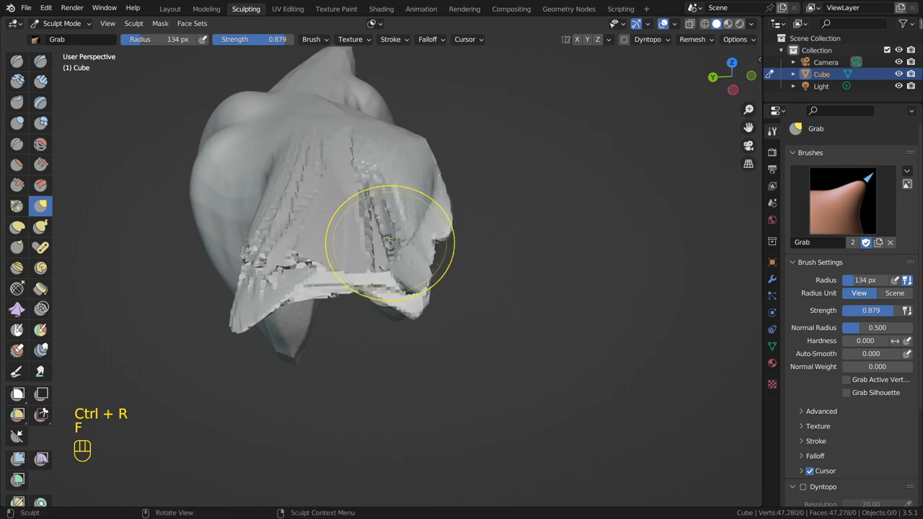
- Inflate then smooth the jagged stretched region and return to object mode
click(17, 122)
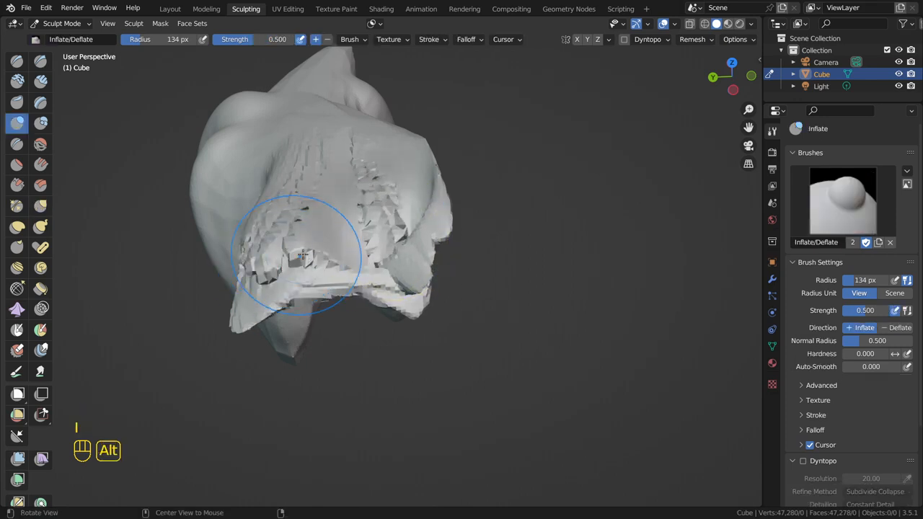
key(Ctrl+R)
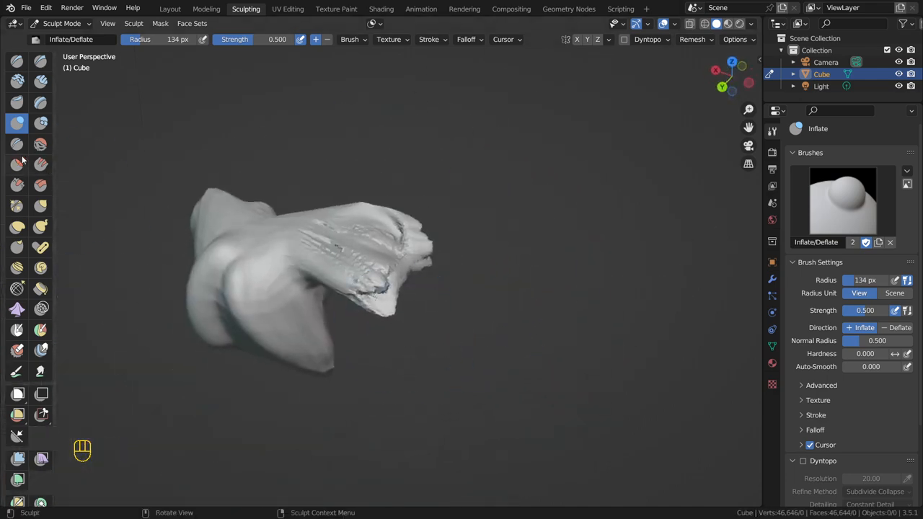
click(41, 144)
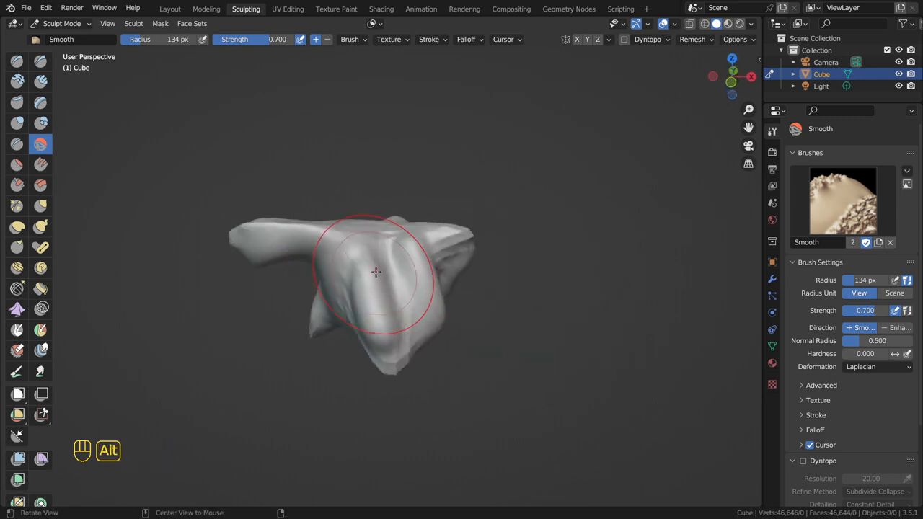
key(ctrl+tab)
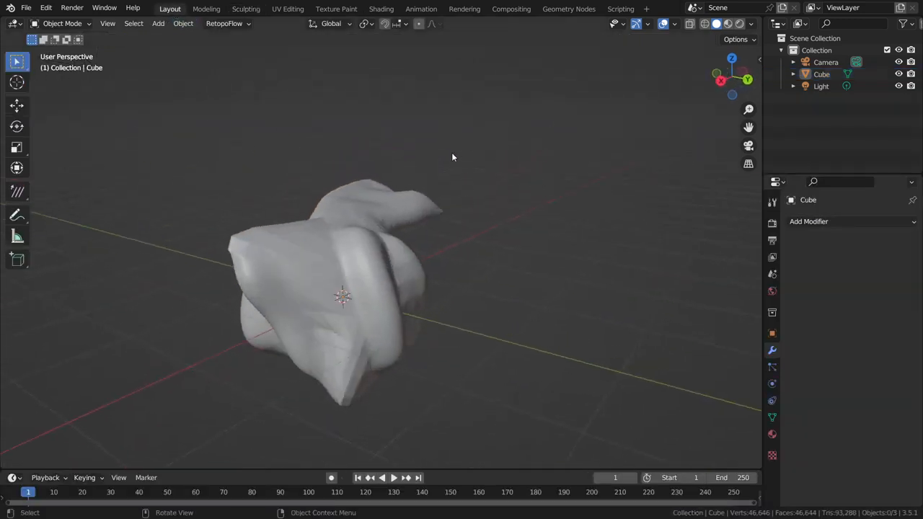
- Add a second cube, join it into the sculpt, switch to solid shading and enter sculpting
click(158, 23)
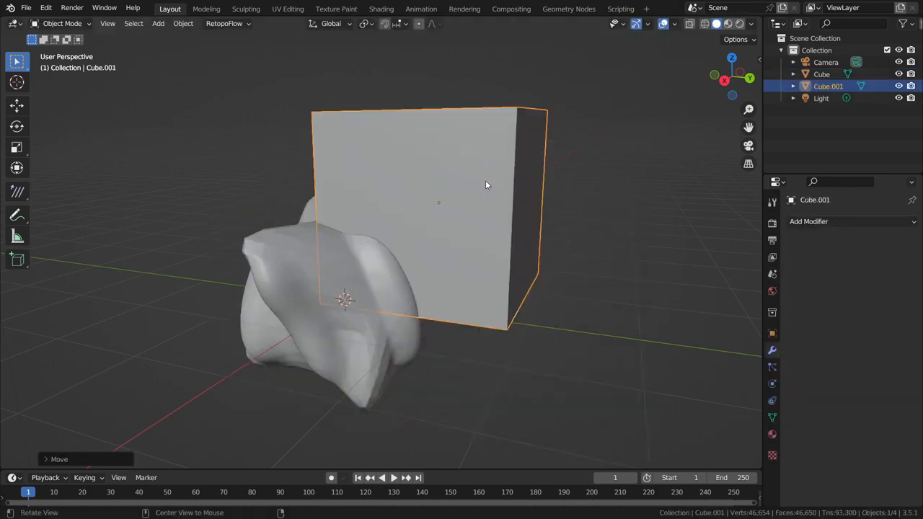
key(ctrl+j)
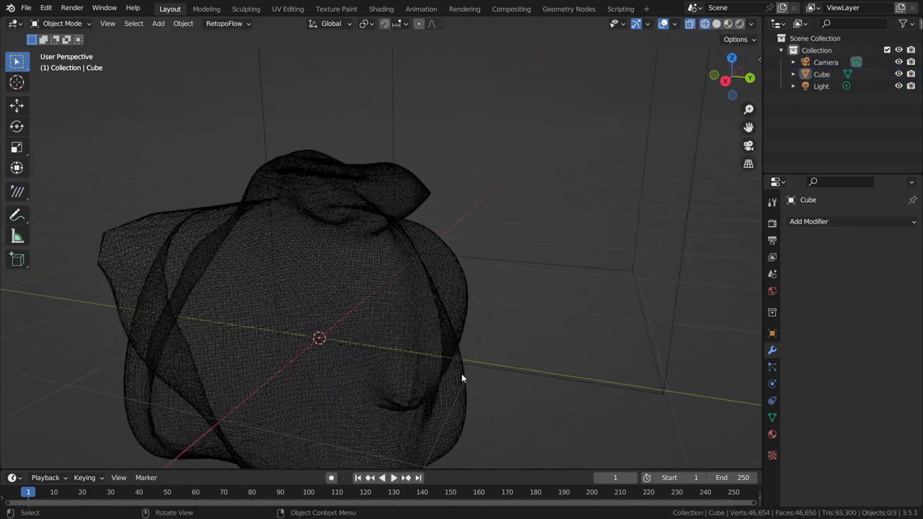
key(z)
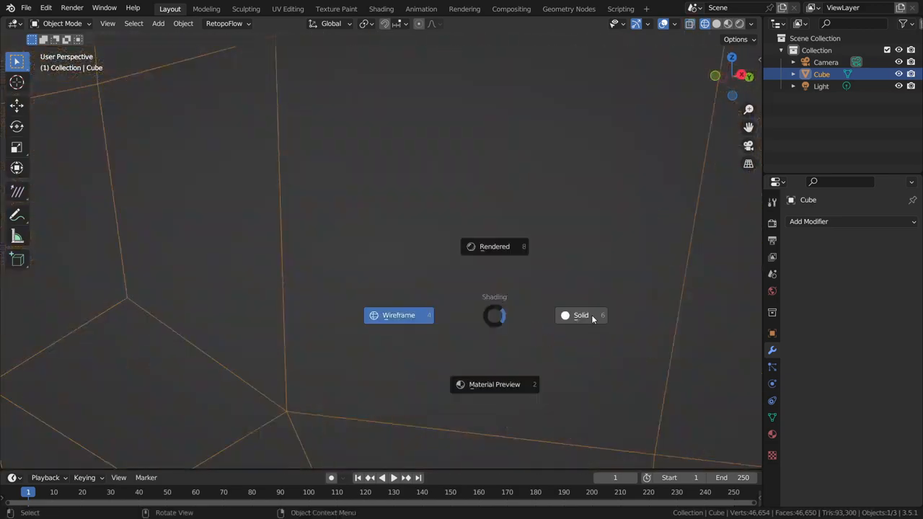
click(580, 314)
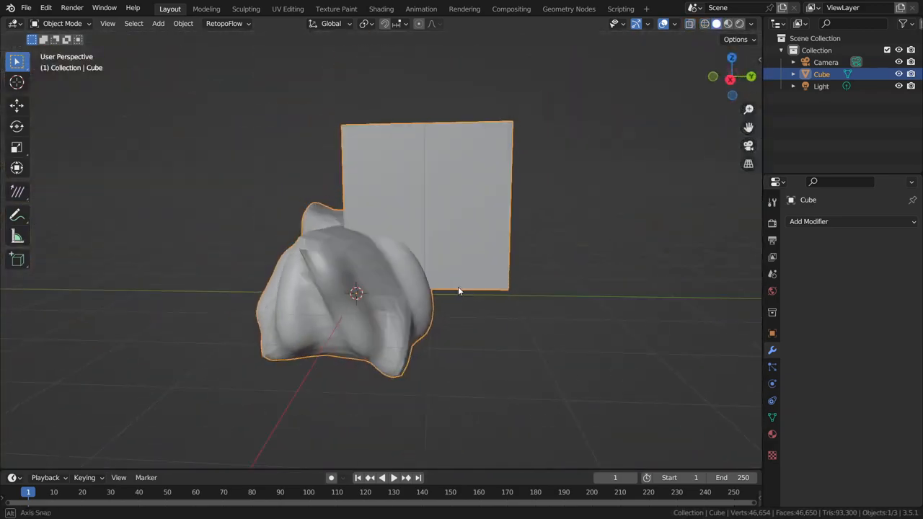
click(245, 9)
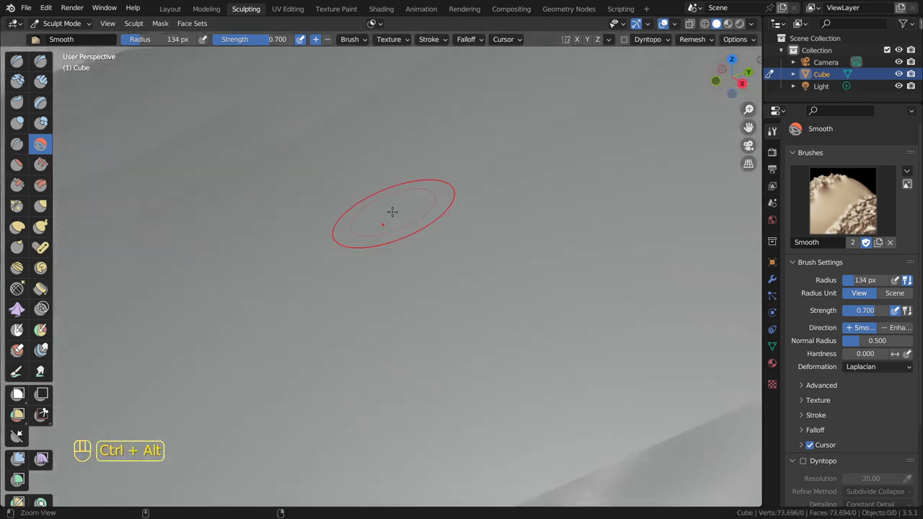
- Fuse the box and sculpted blob into one smooth mesh and return to object mode
drag(392, 214, 330, 303)
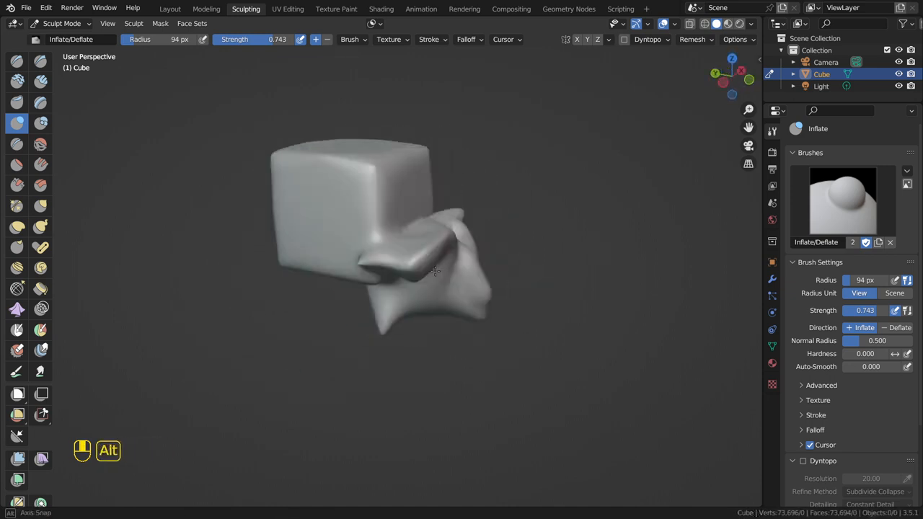
key(ctrl+tab)
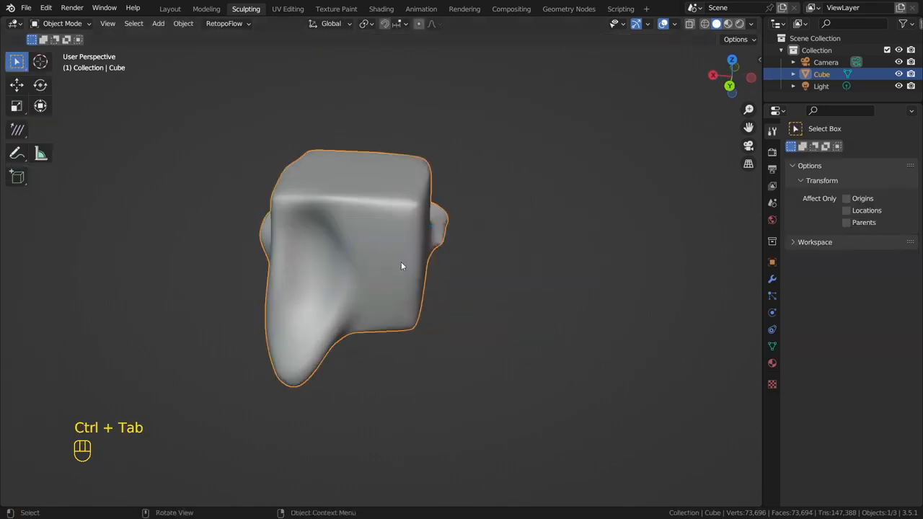
- Remove the joined object and add a fresh cube to the scene
key(ctrl+Tab)
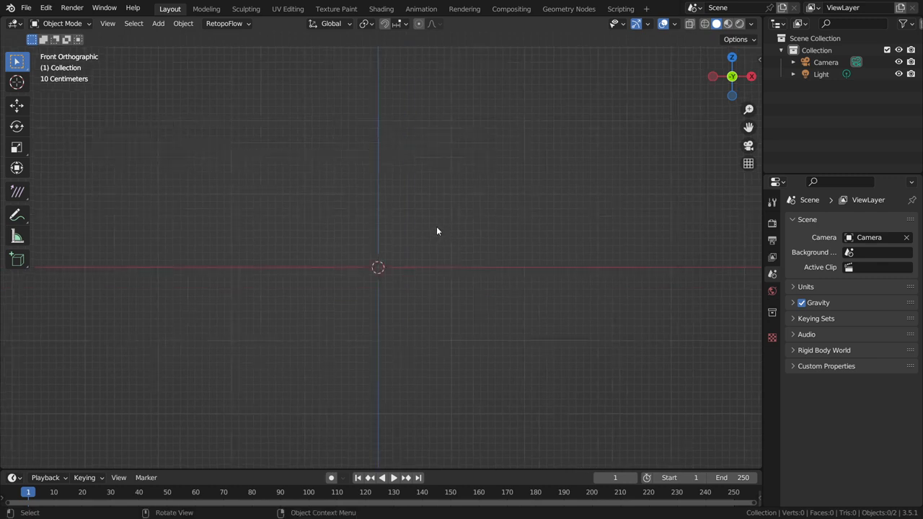
click(158, 23)
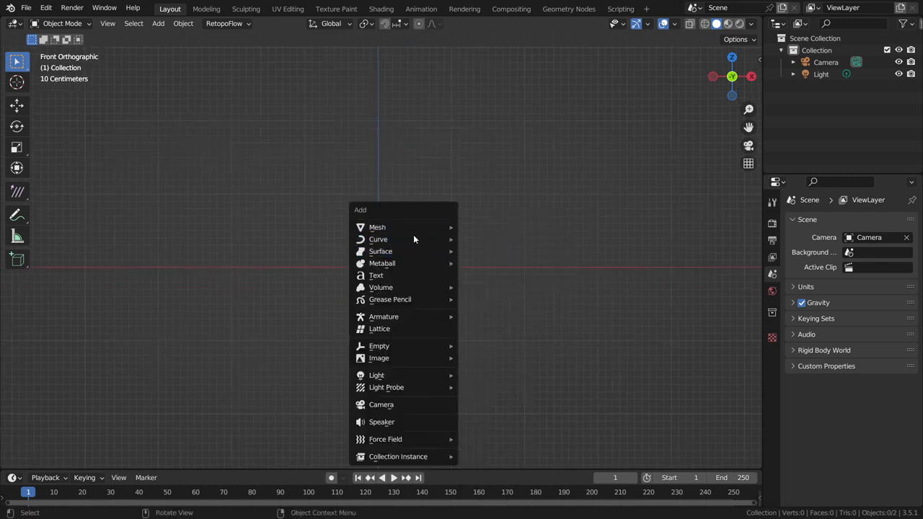
click(378, 226)
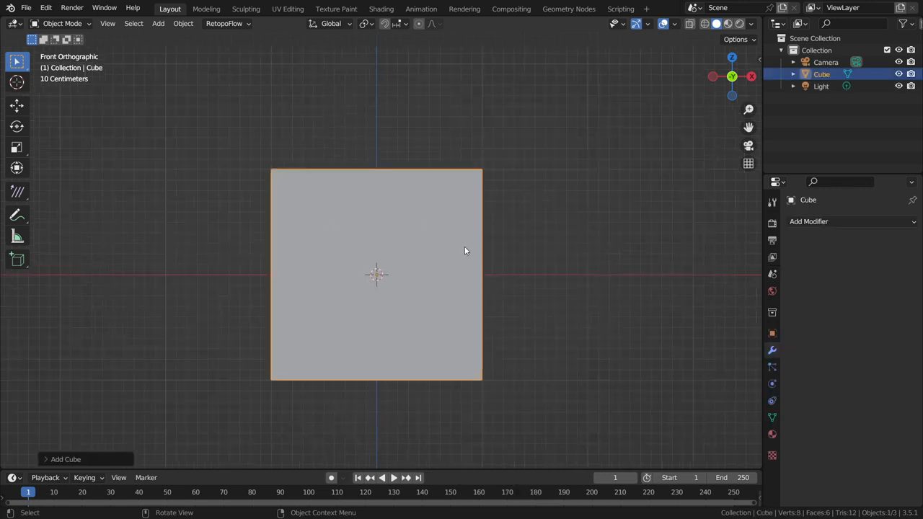
drag(464, 251, 525, 273)
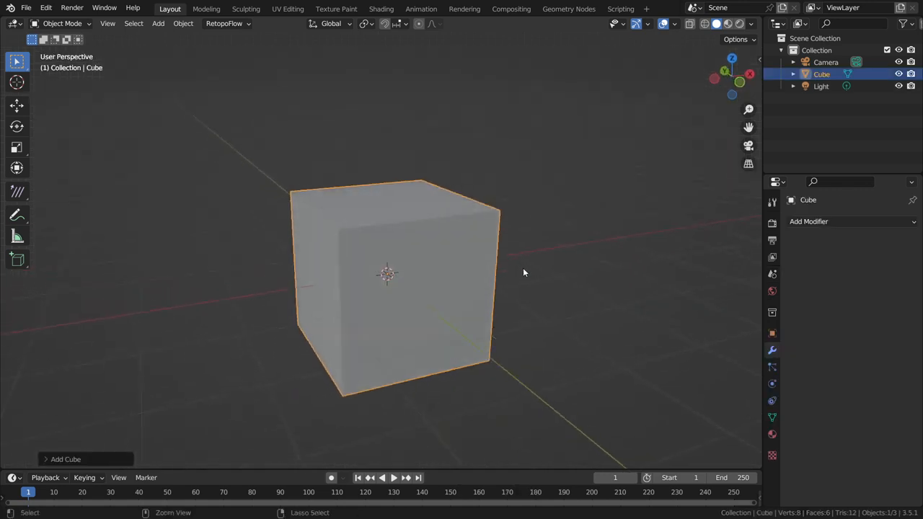
- Round the cube into a smooth sphere with a Multiresolution modifier subdivided several levels
key(ctrl+2)
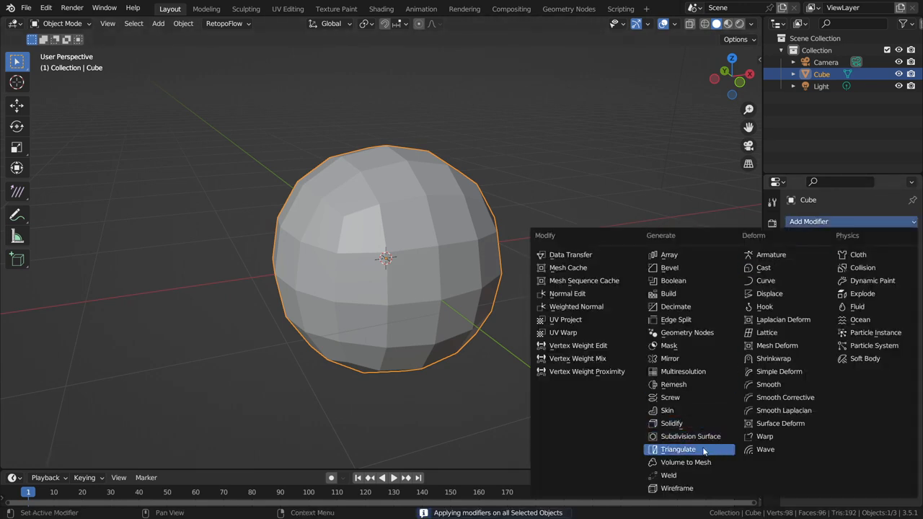
mouse_move(698, 372)
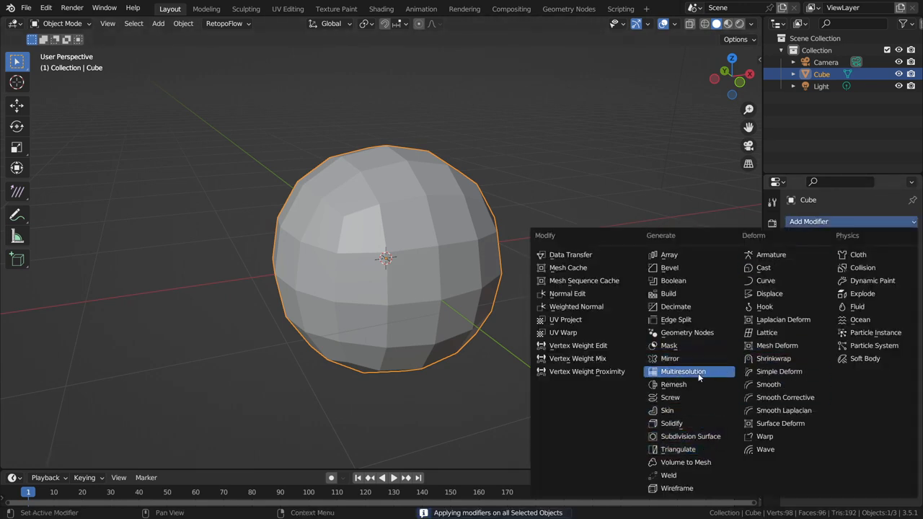
click(684, 372)
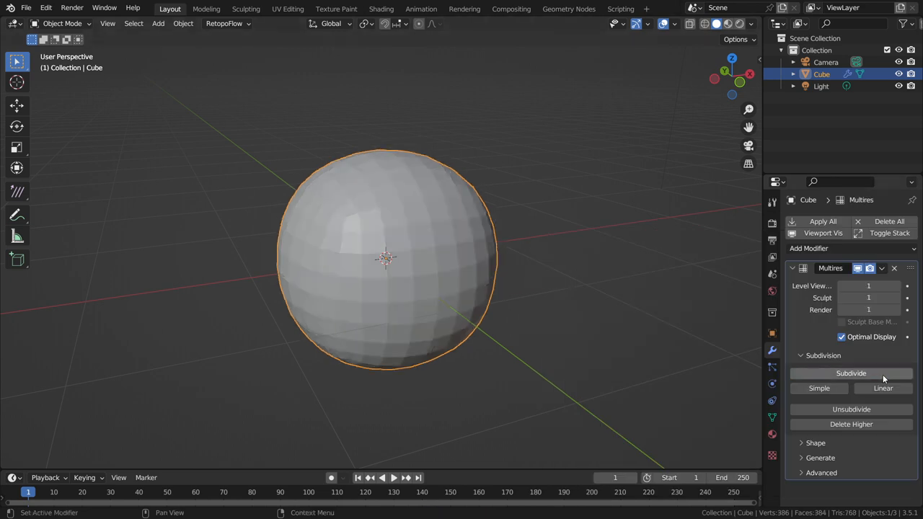
click(851, 374)
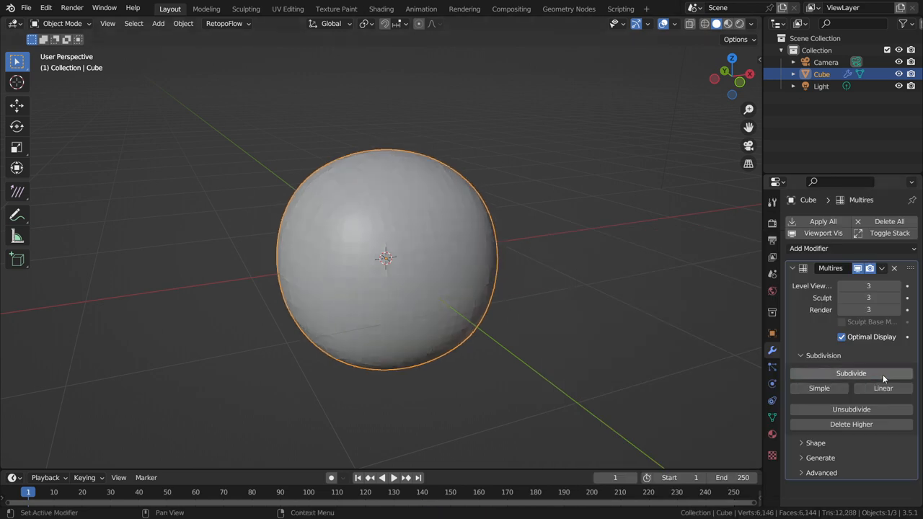
click(245, 9)
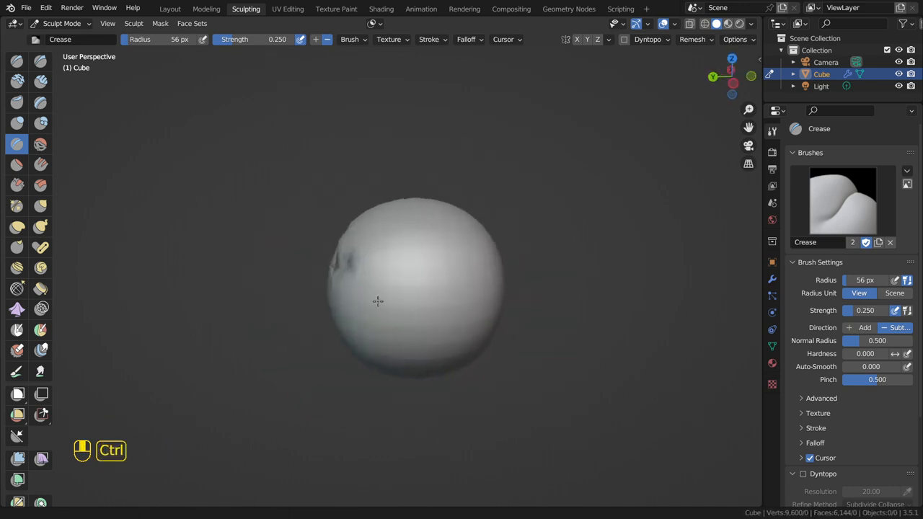
- Carve three wavy crease grooves across the multires sphere's surface
drag(378, 301, 333, 271)
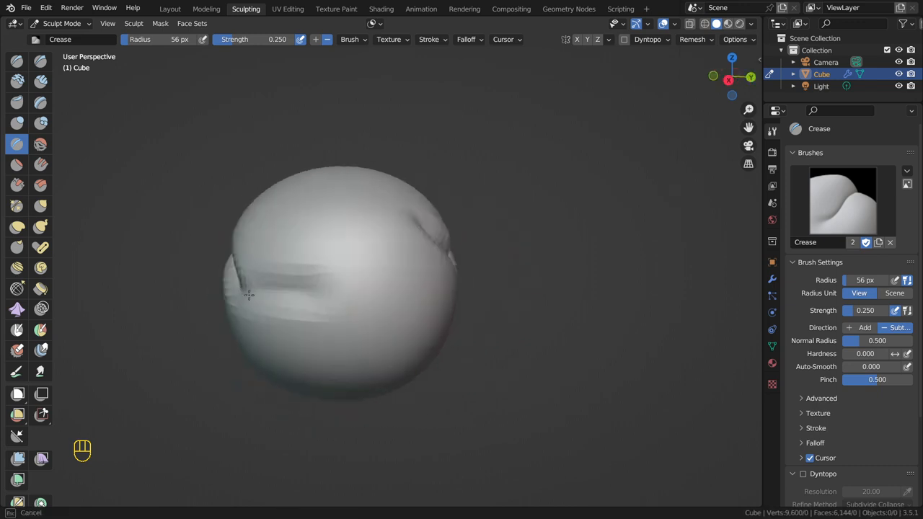
drag(248, 296, 360, 281)
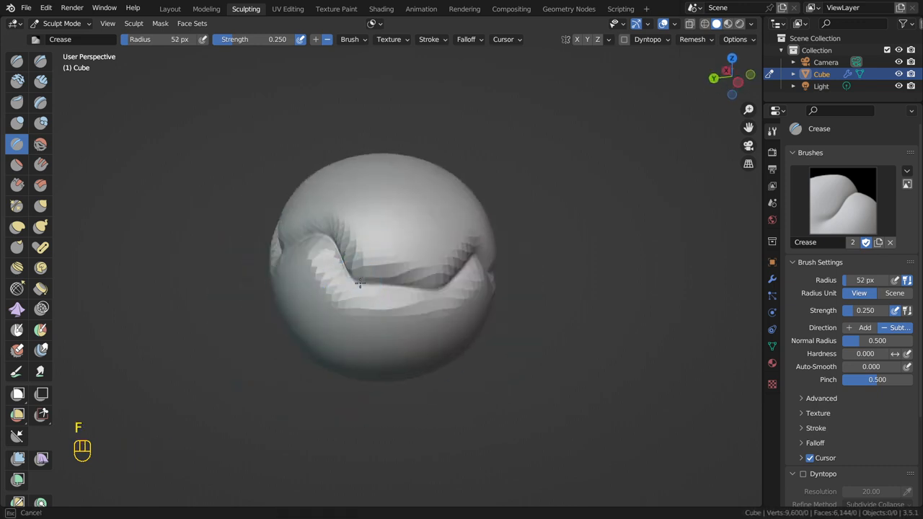
drag(361, 281, 411, 271)
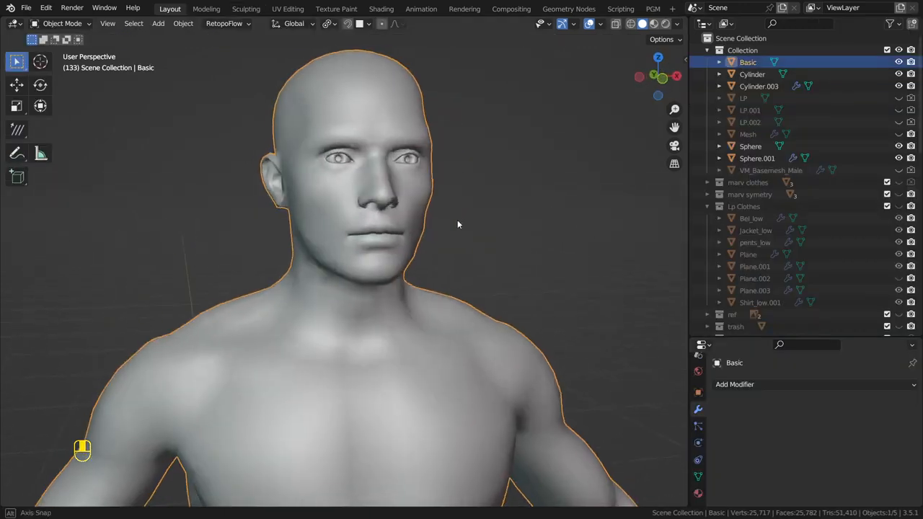
- Add a Multiresolution modifier at level 2 to the human Basic body mesh
key(Tab)
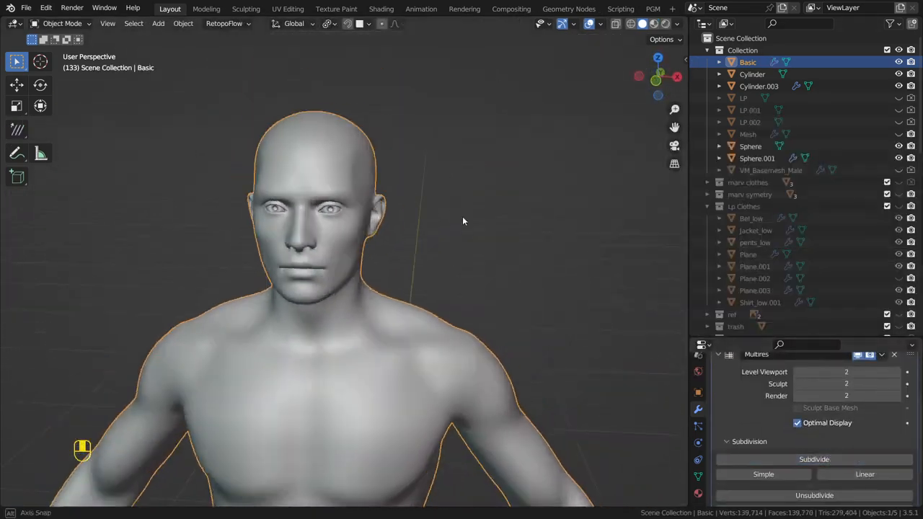
click(246, 9)
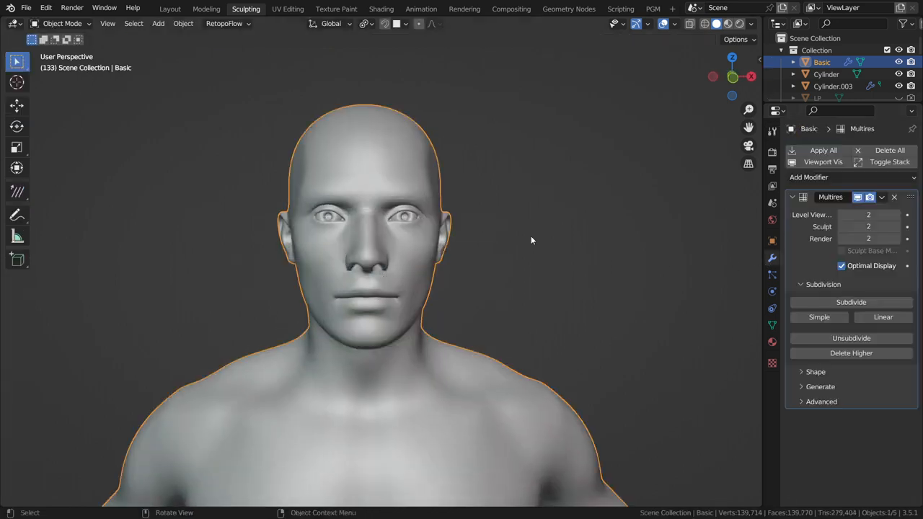
- Set Multires sculpt level to 1, drop viewport to 0, then restore viewport to 2
click(842, 227)
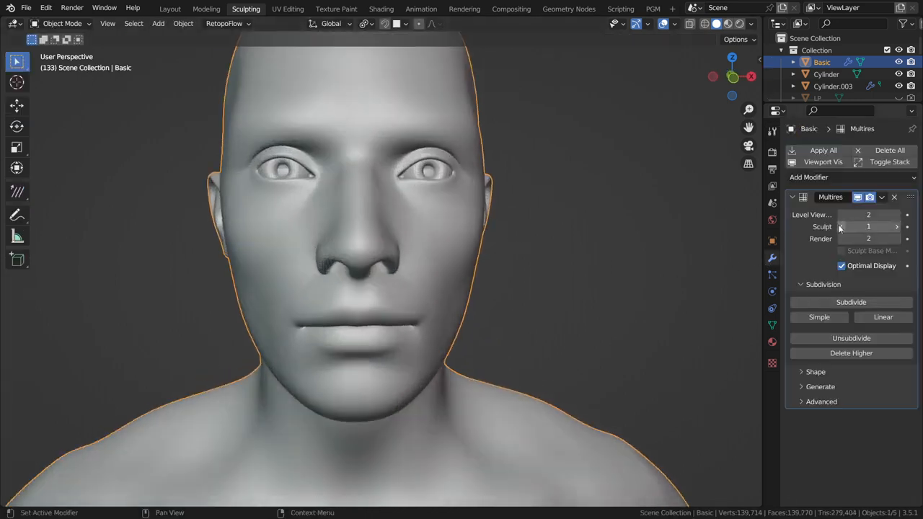
click(842, 213)
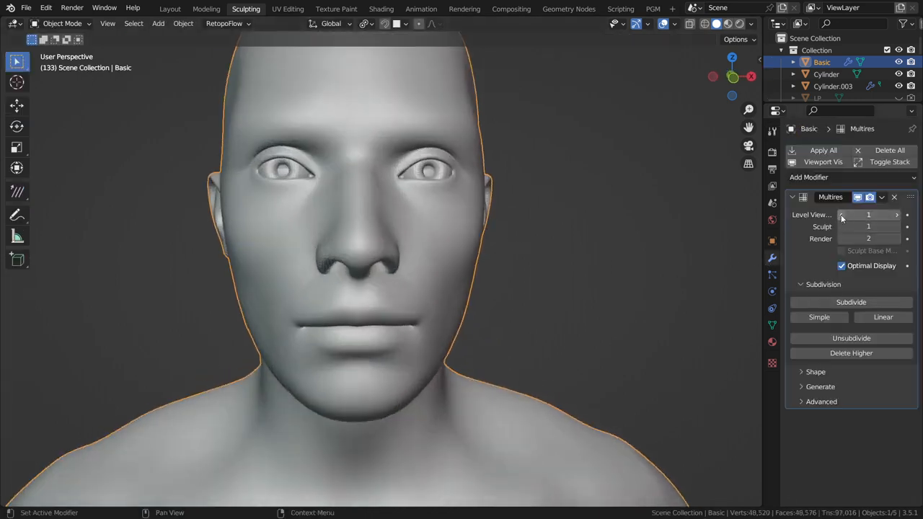
click(842, 213)
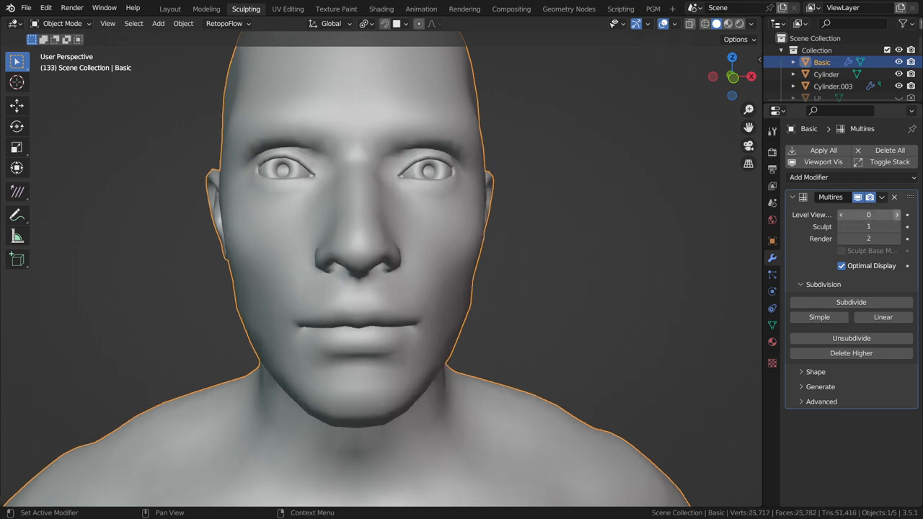
click(897, 214)
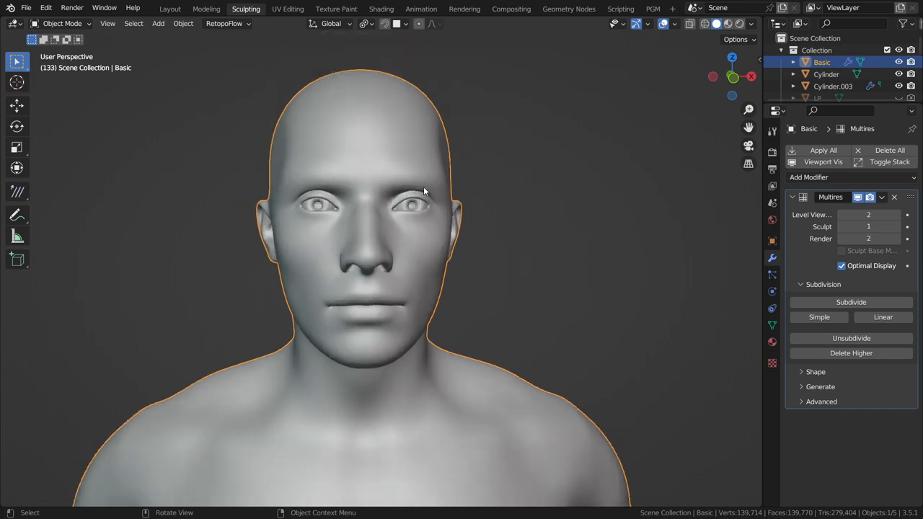
mouse_move(687, 63)
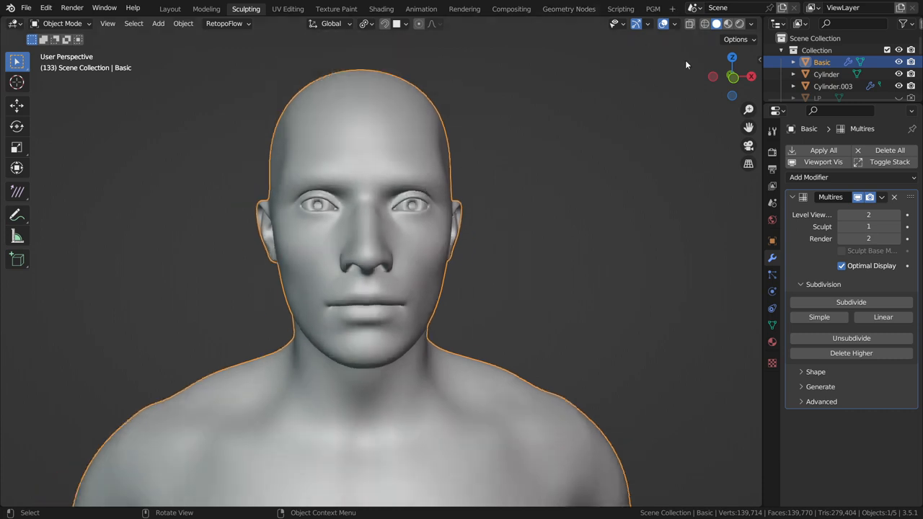